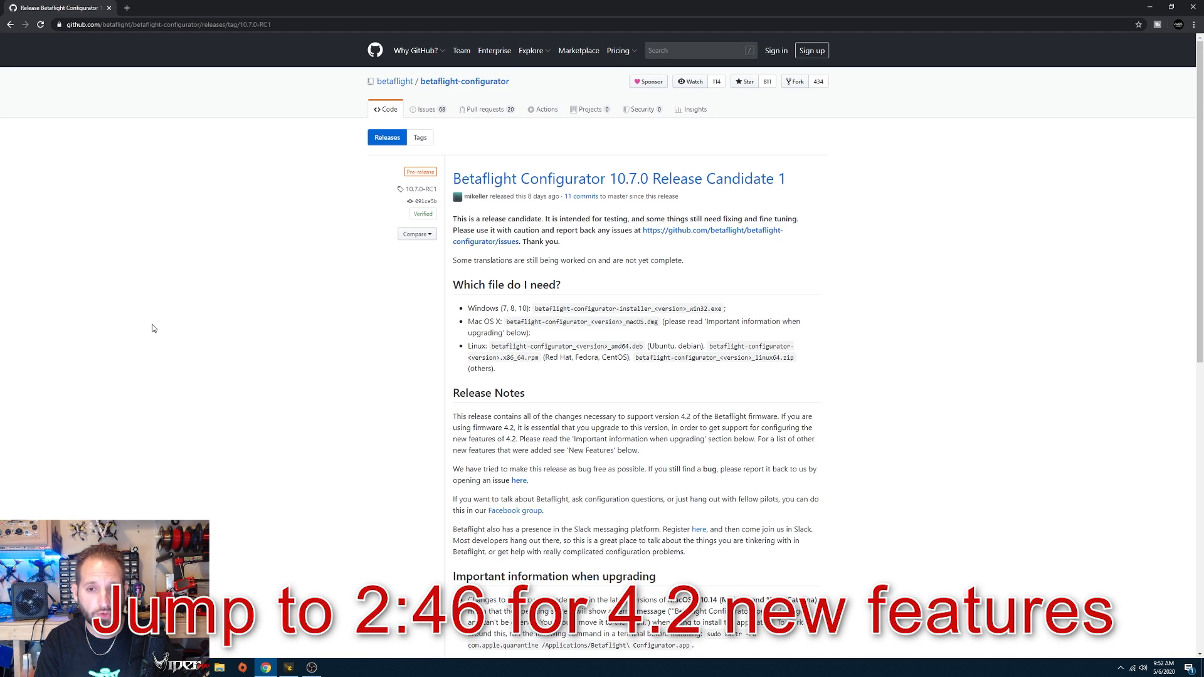
mouse_move(285, 261)
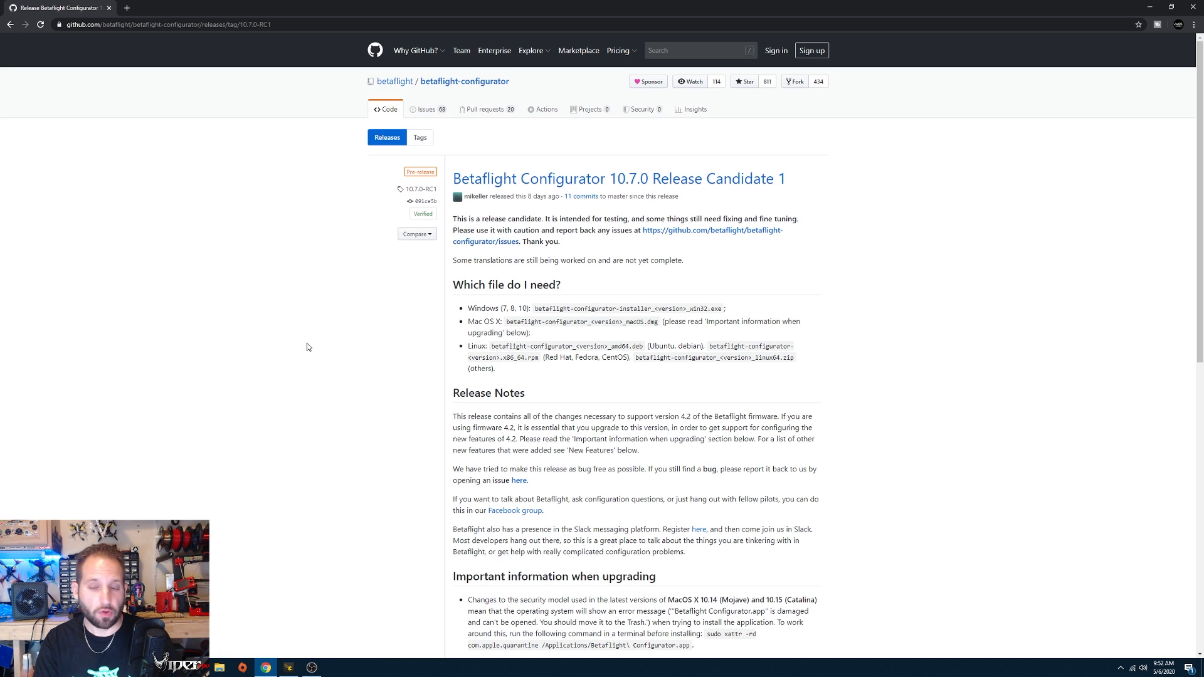
mouse_move(315, 344)
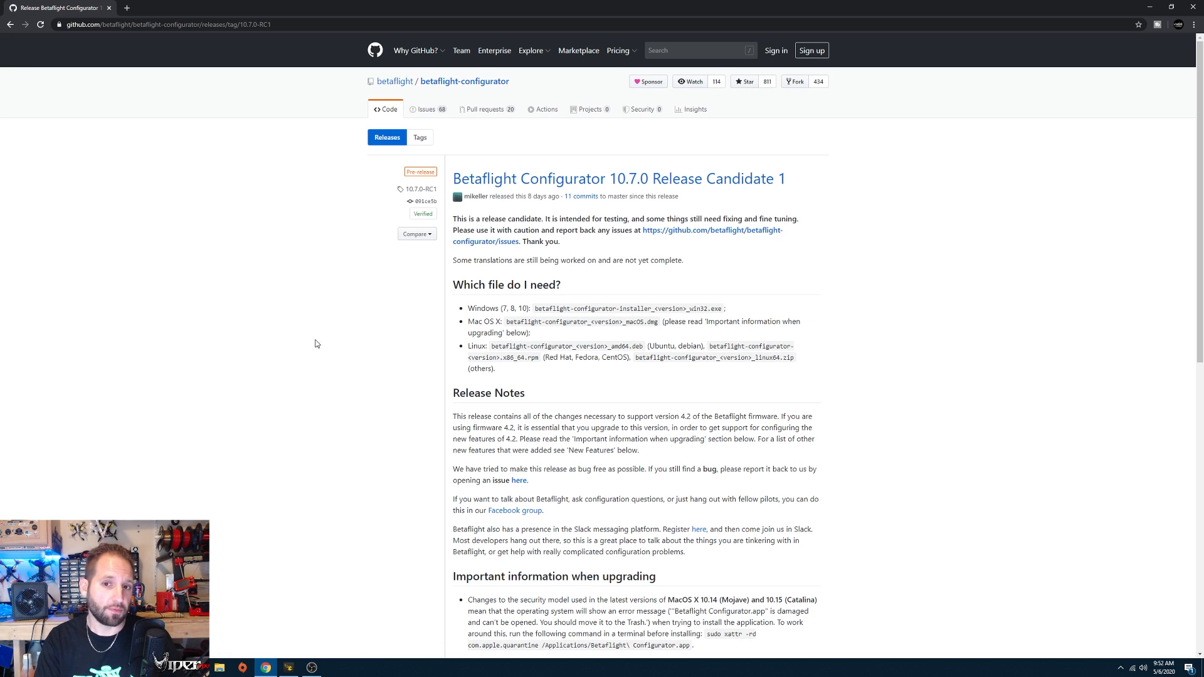
mouse_move(745, 188)
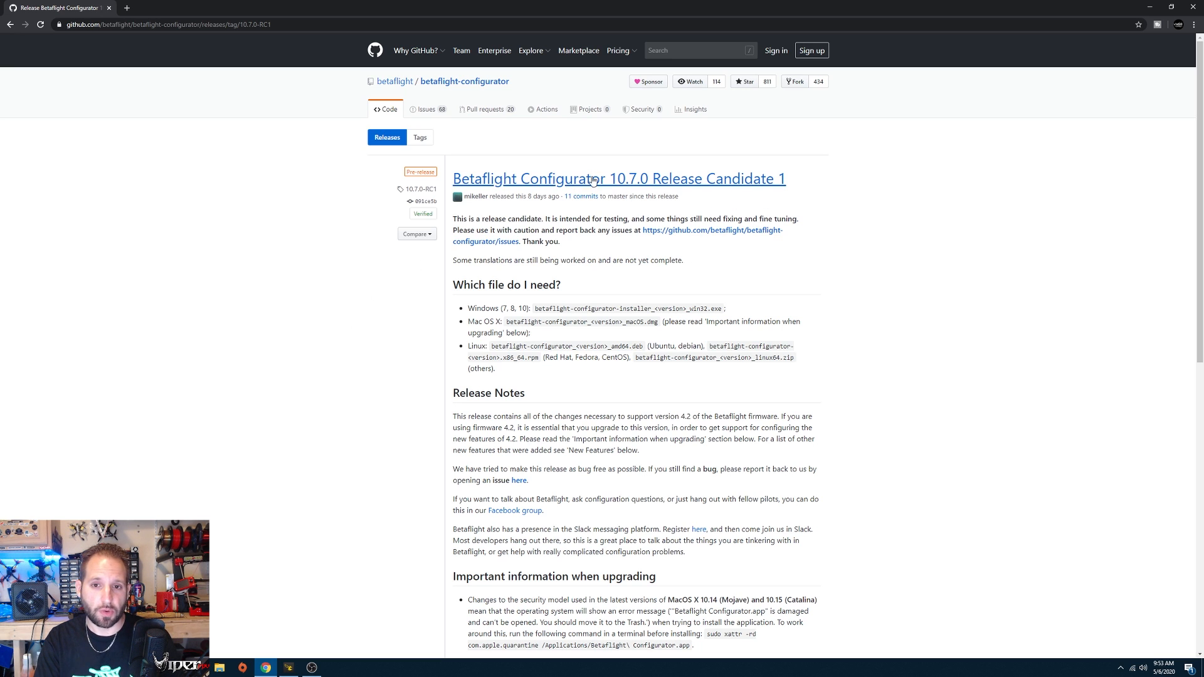
mouse_move(213, 39)
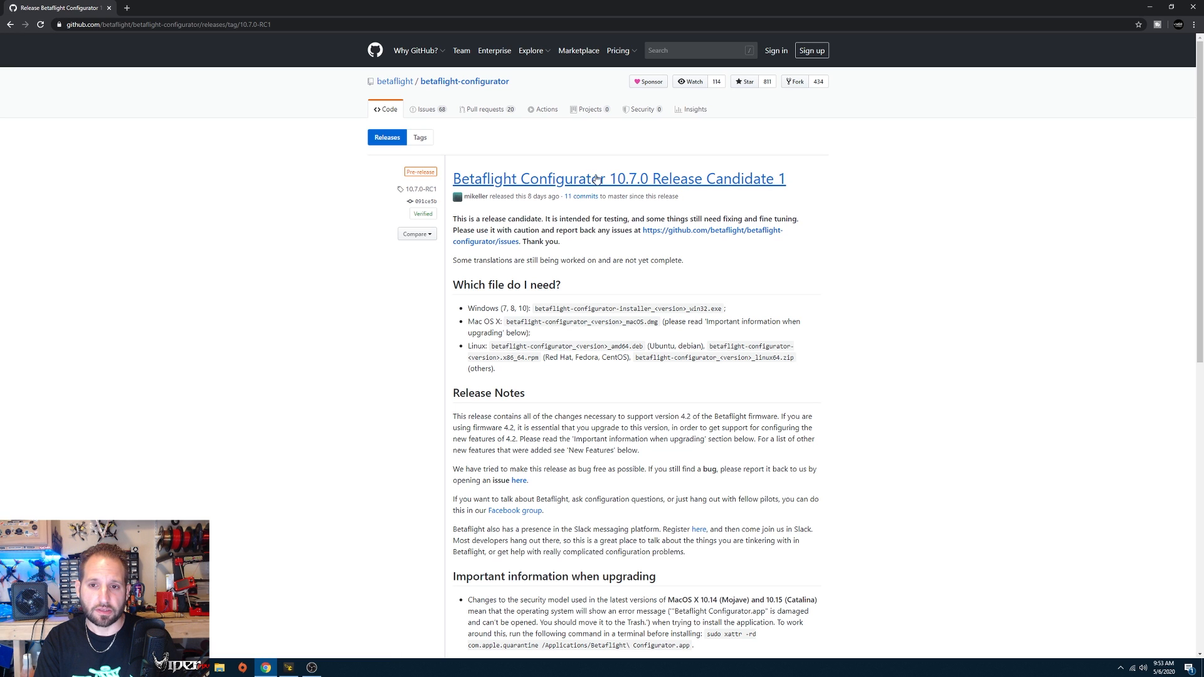
mouse_move(641, 152)
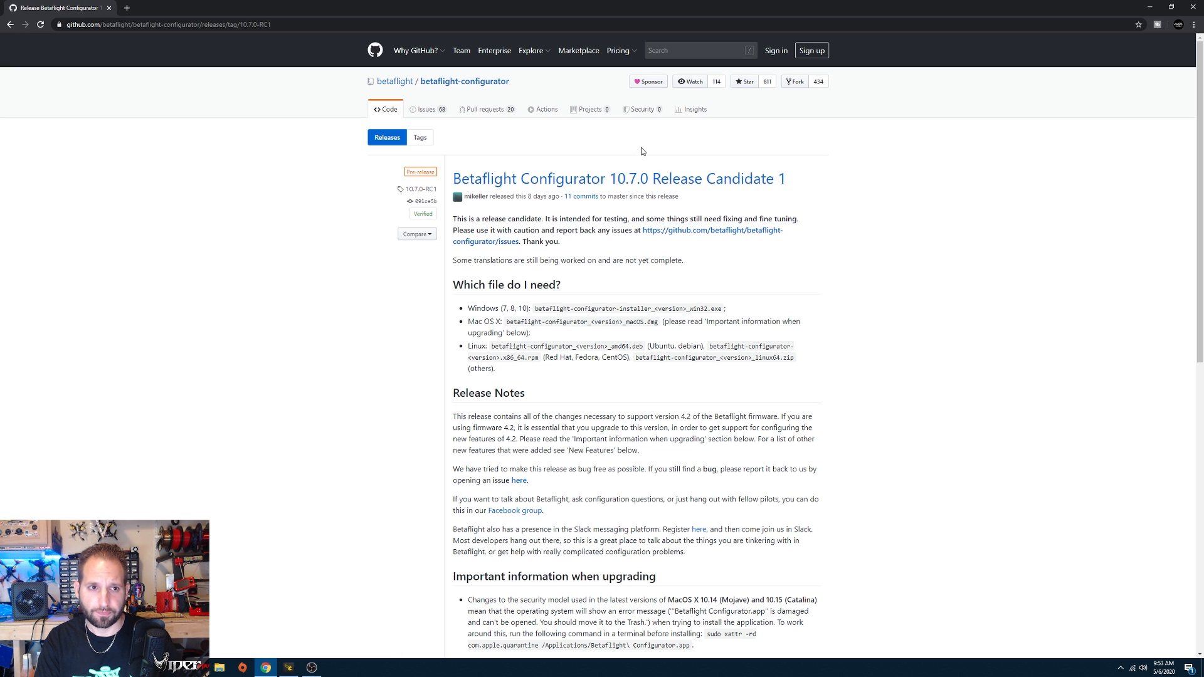
Scroll the 10.7.0-RC1 release page down to New Features, Fixes and the Assets list
scroll(down, 3)
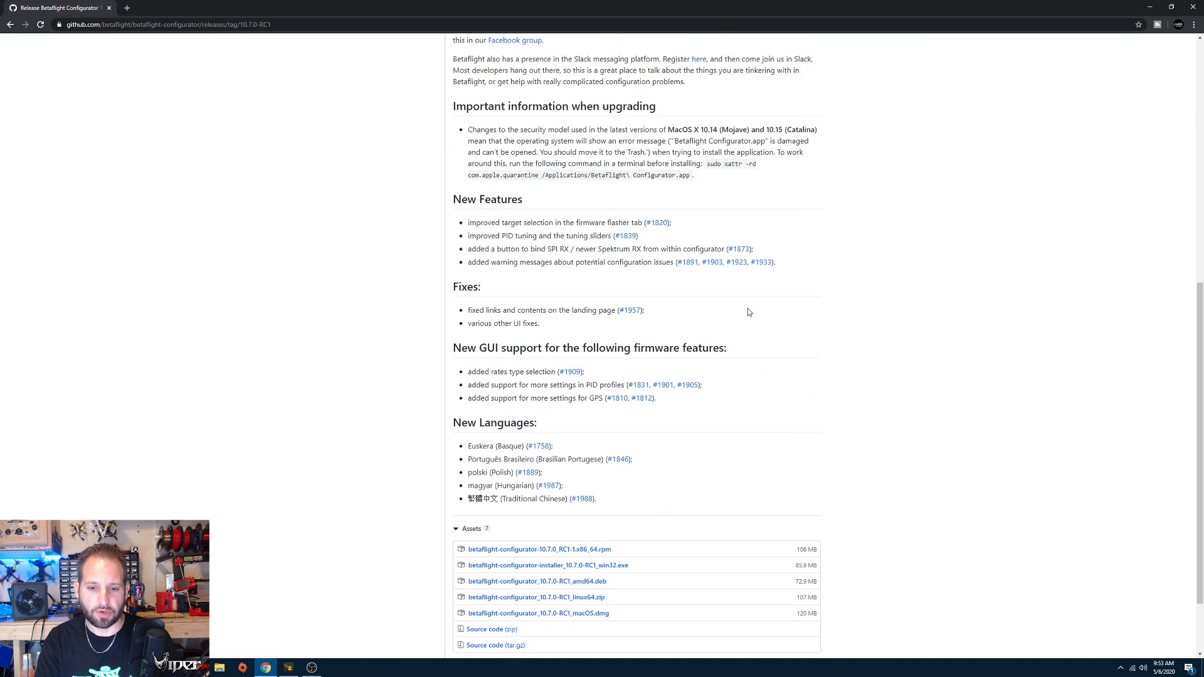
scroll(down, 3)
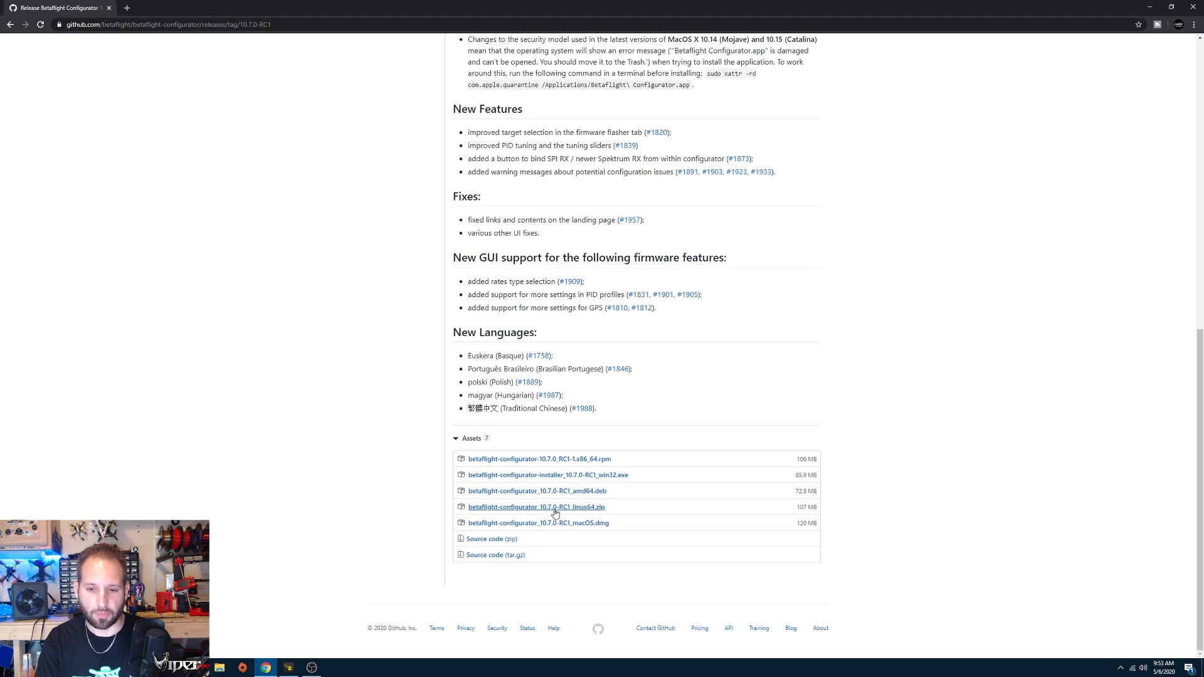
mouse_move(515, 555)
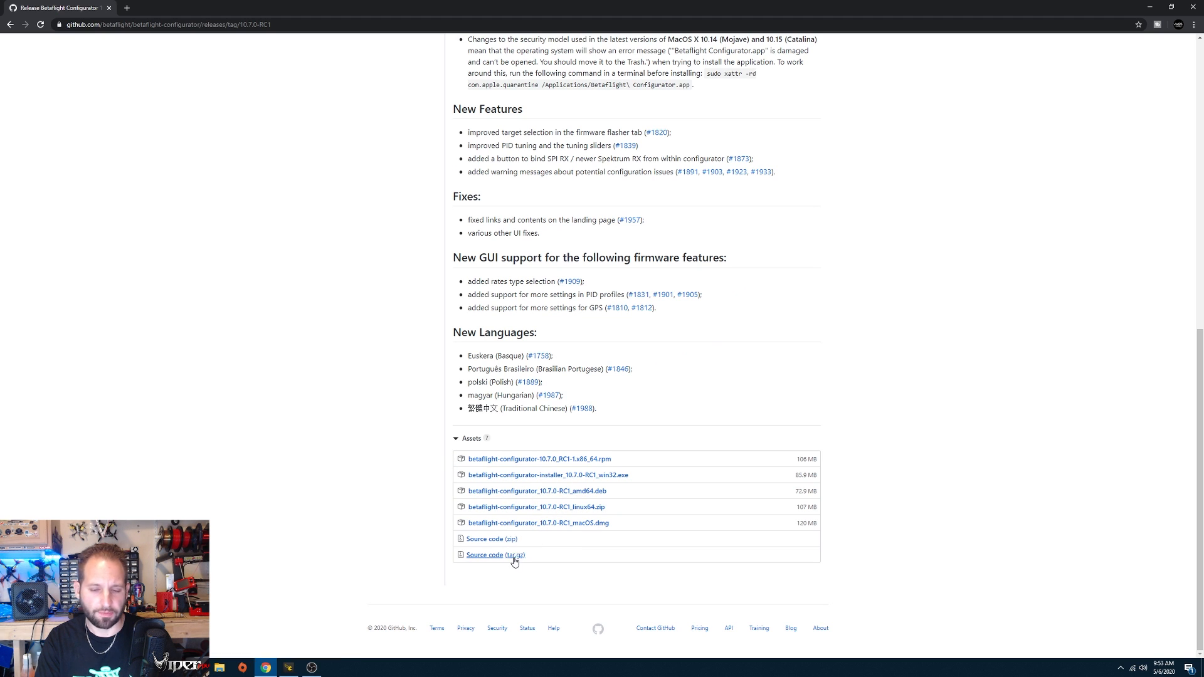
mouse_move(404, 557)
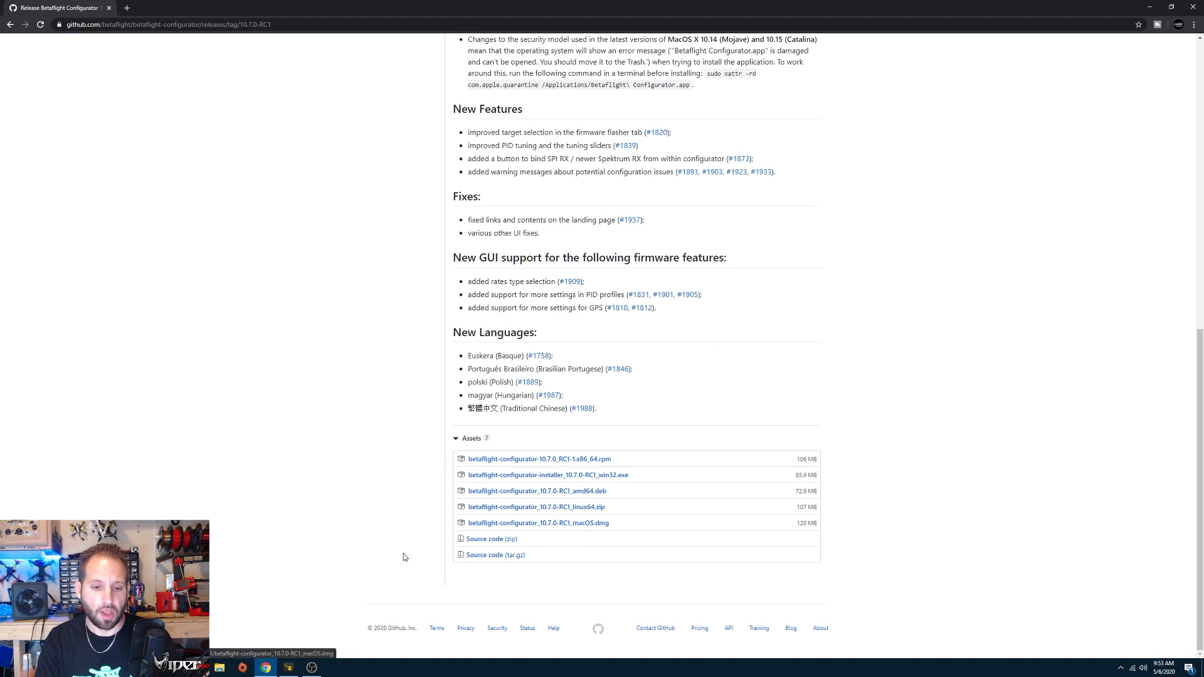
mouse_move(736, 473)
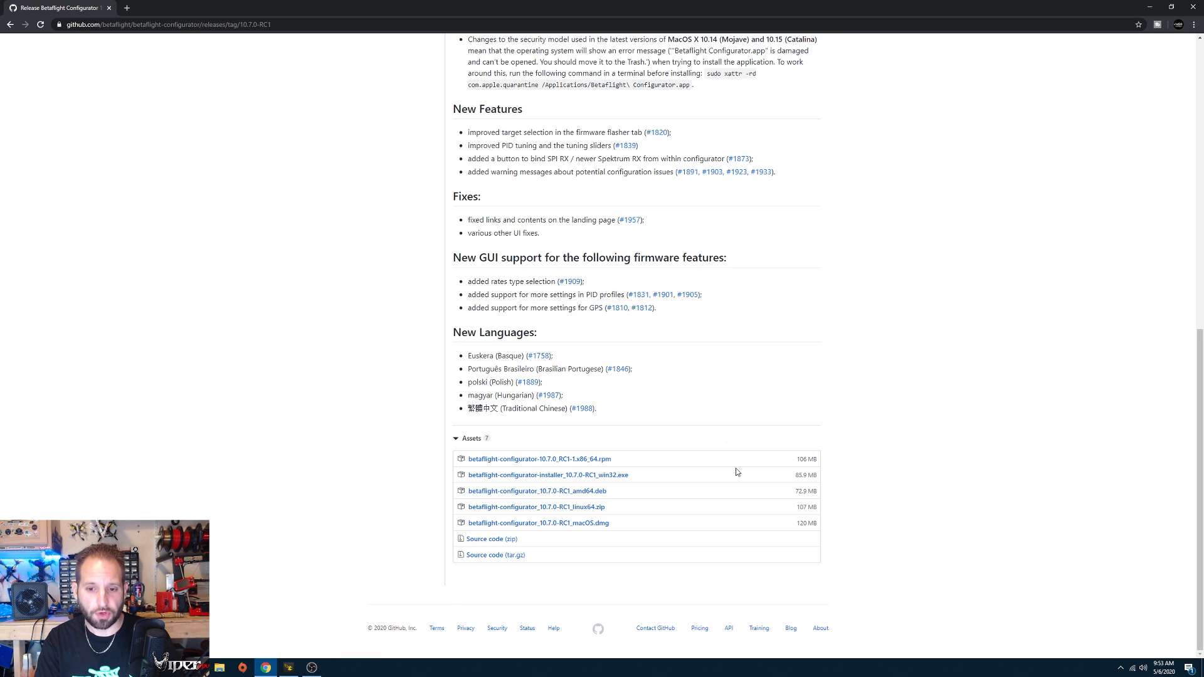
mouse_move(311, 668)
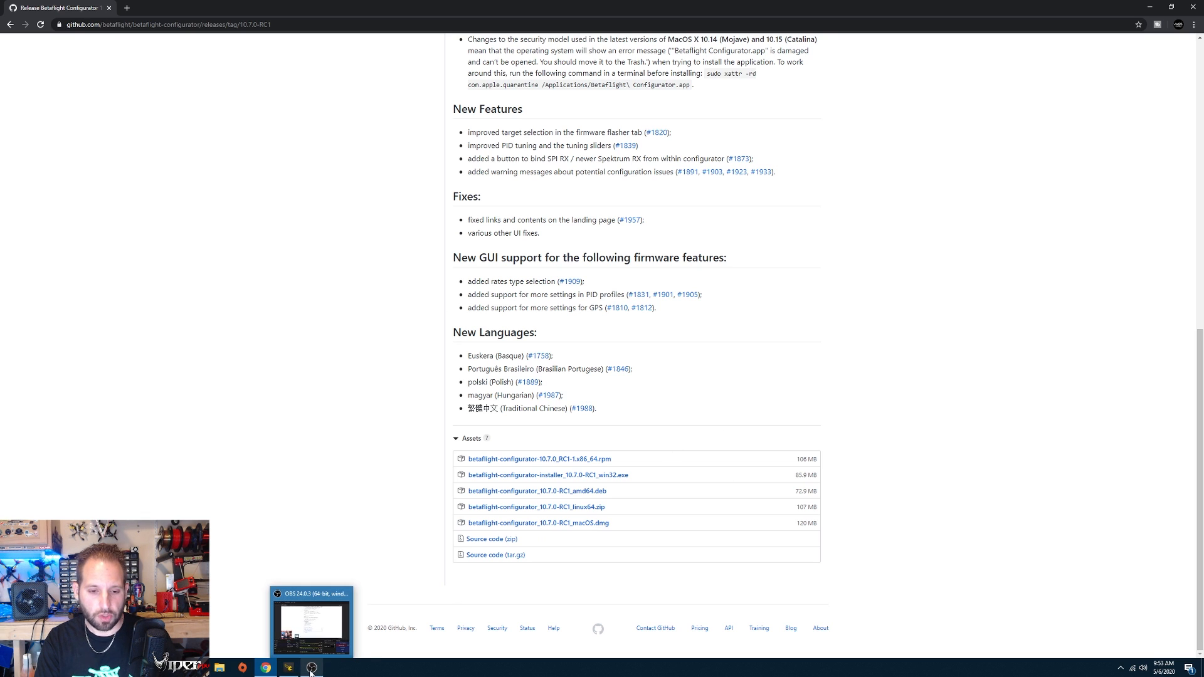
Switch to Configurator, view Setup, then disconnect and reconnect the flight controller
click(289, 667)
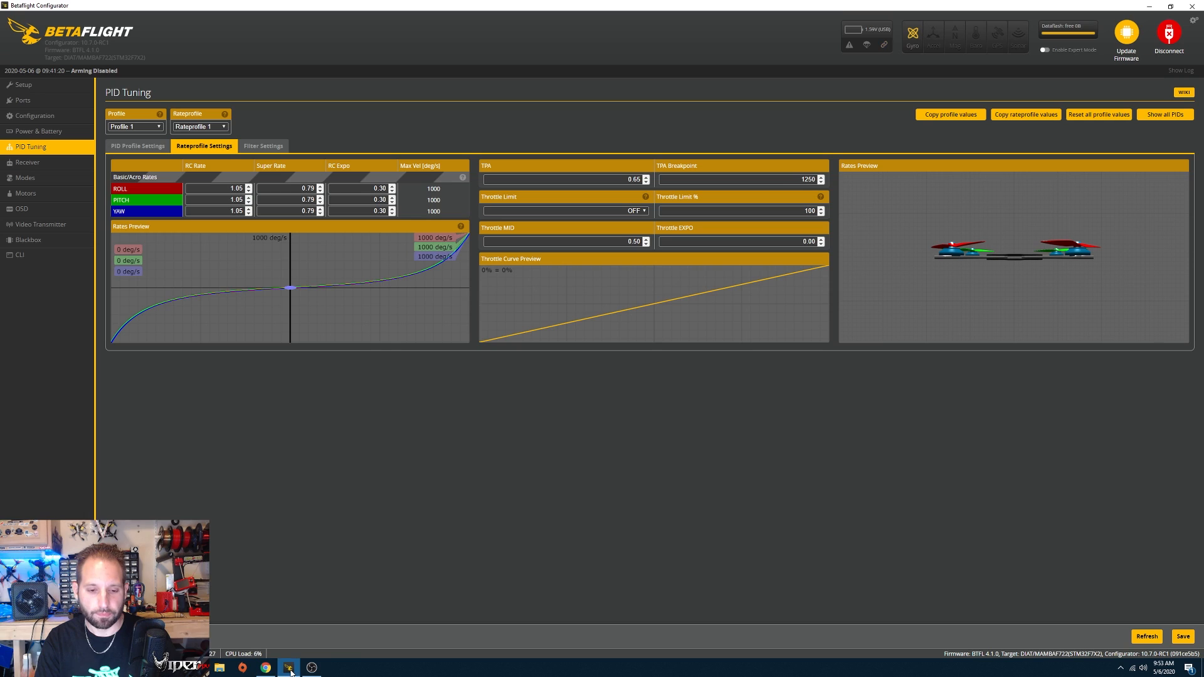
mouse_move(23, 84)
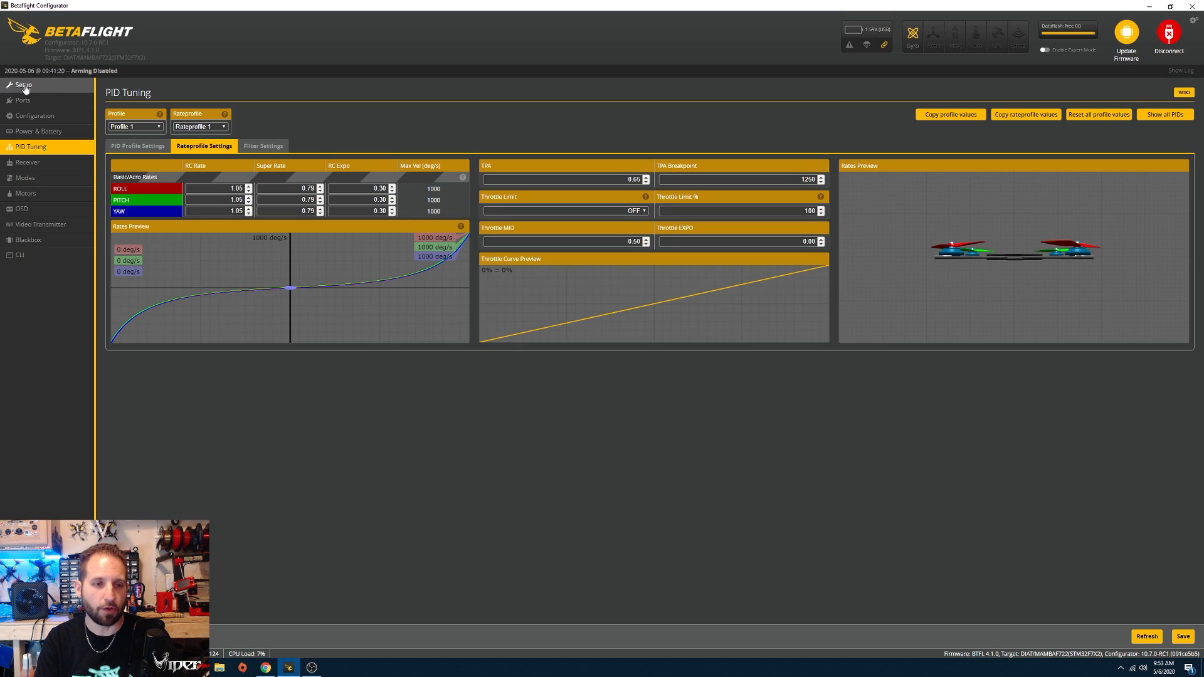
click(23, 84)
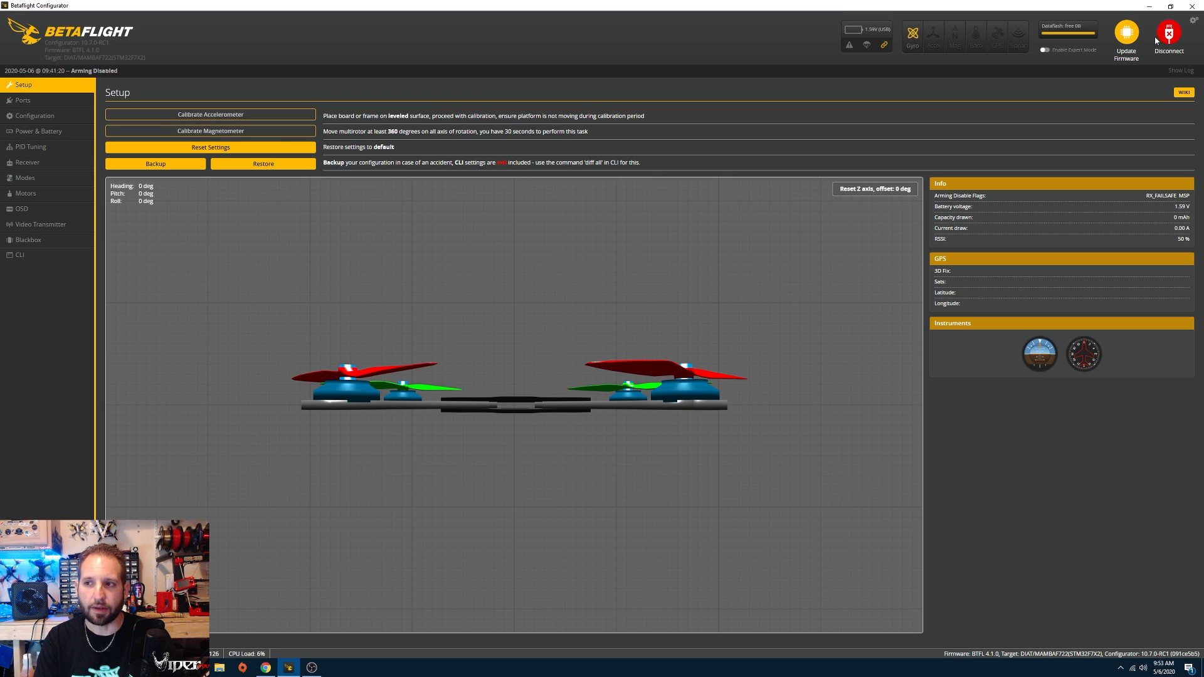
click(1168, 36)
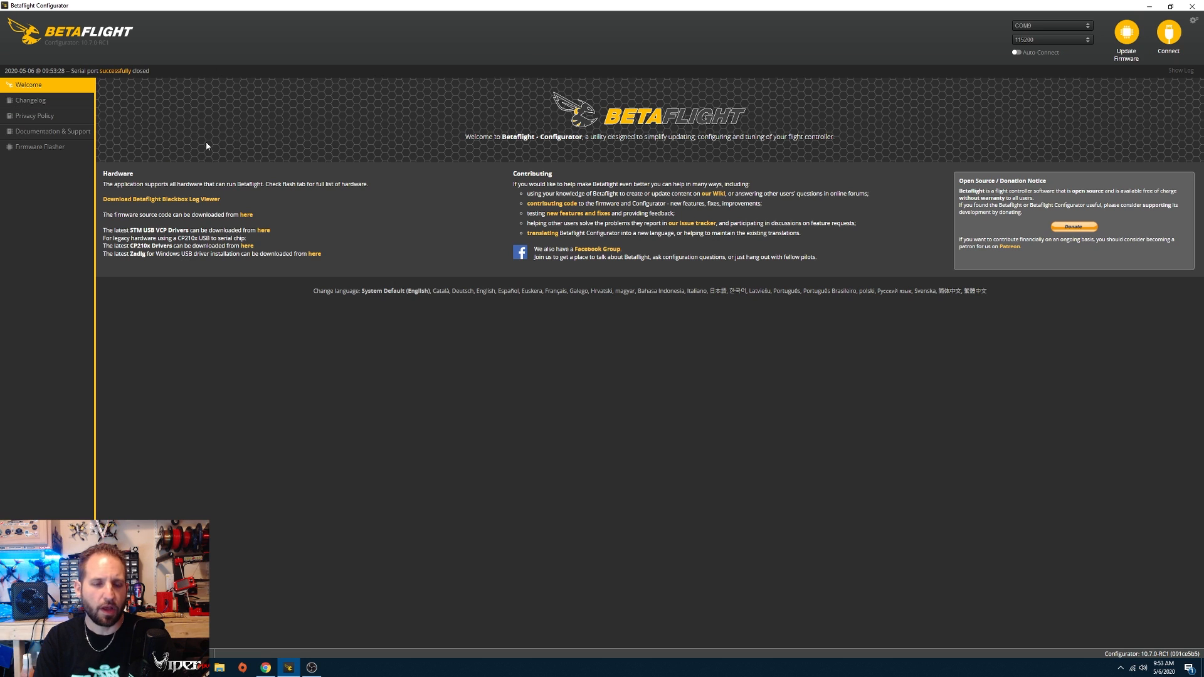
mouse_move(680, 182)
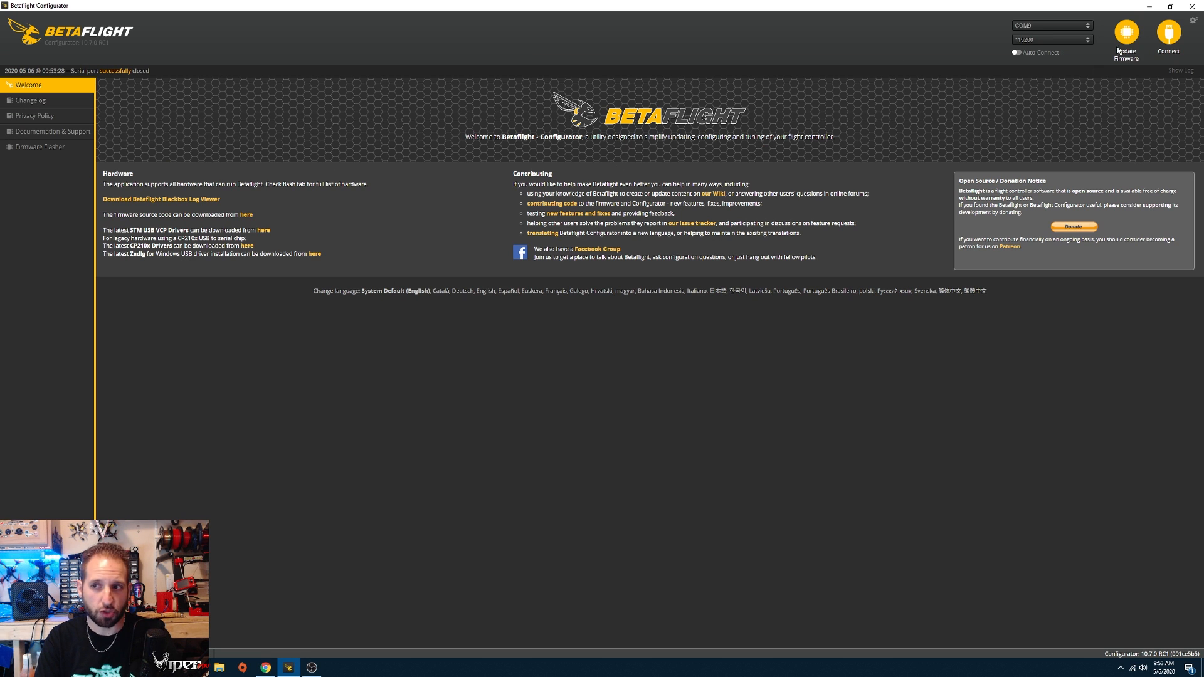
click(1168, 35)
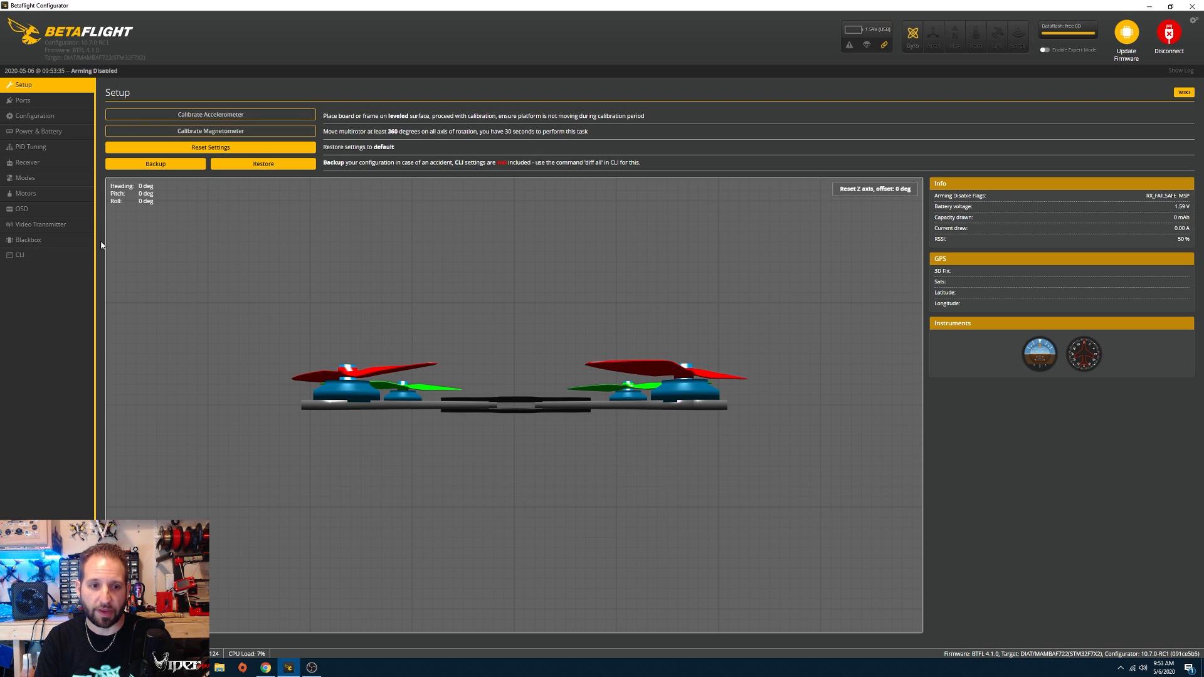
Reboot the board from the CLI into DFU bootloader mode
click(19, 254)
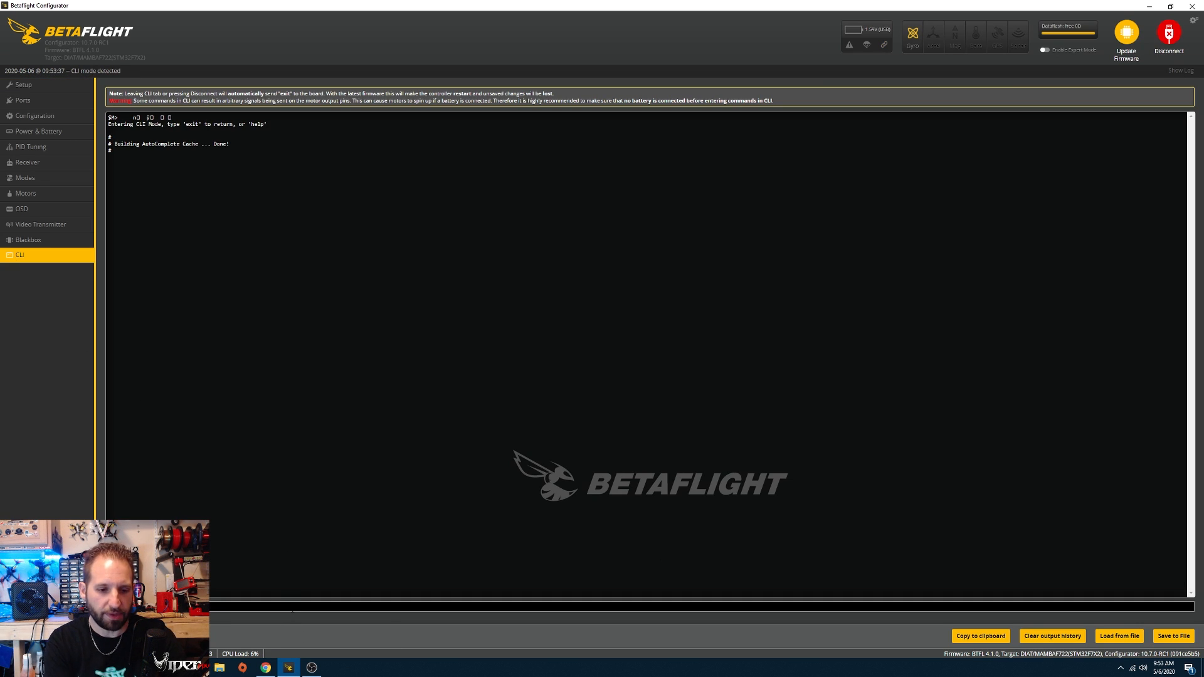
click(1168, 35)
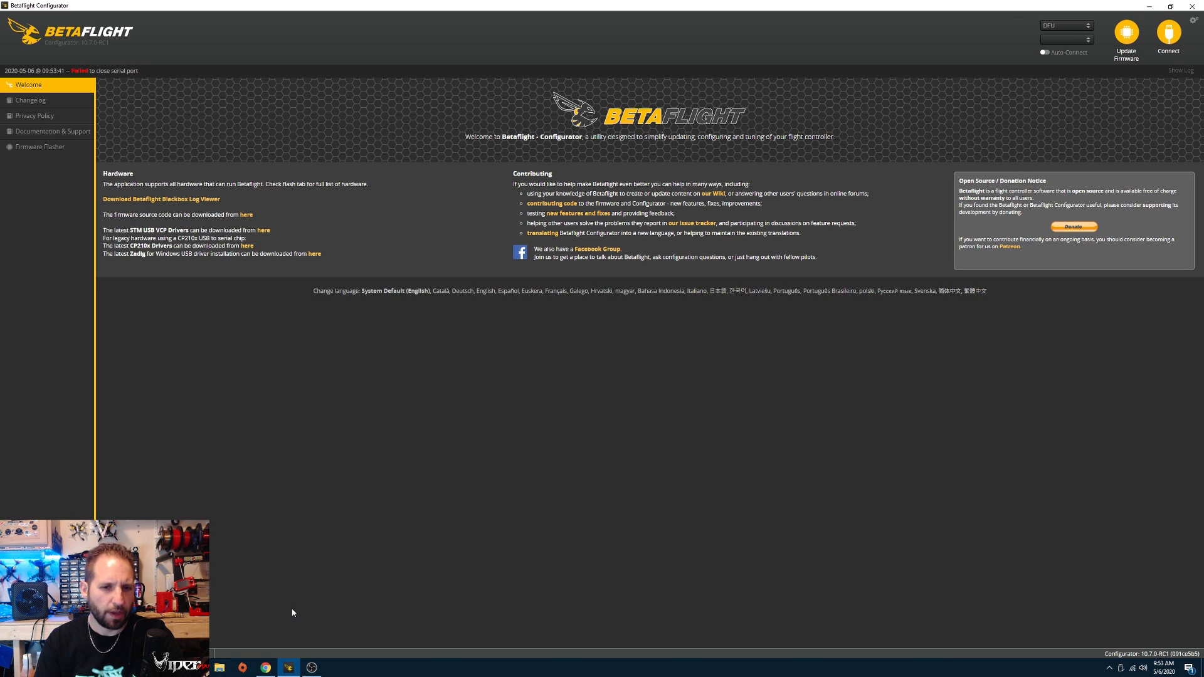
mouse_move(369, 296)
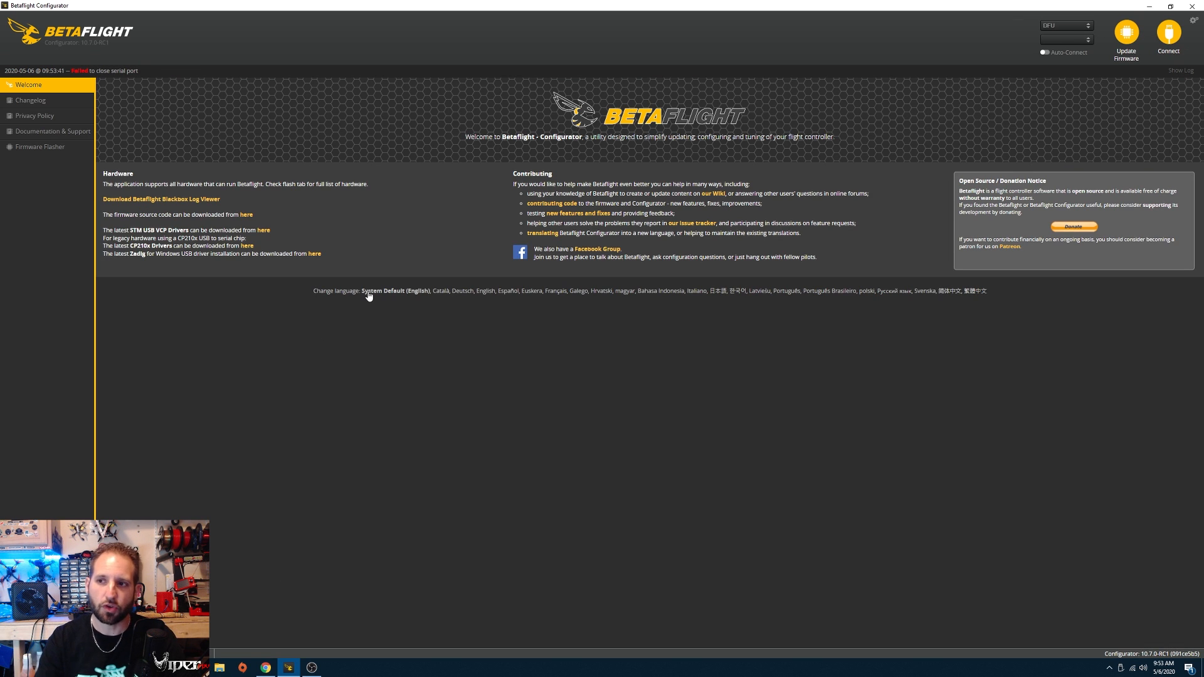
mouse_move(1028, 26)
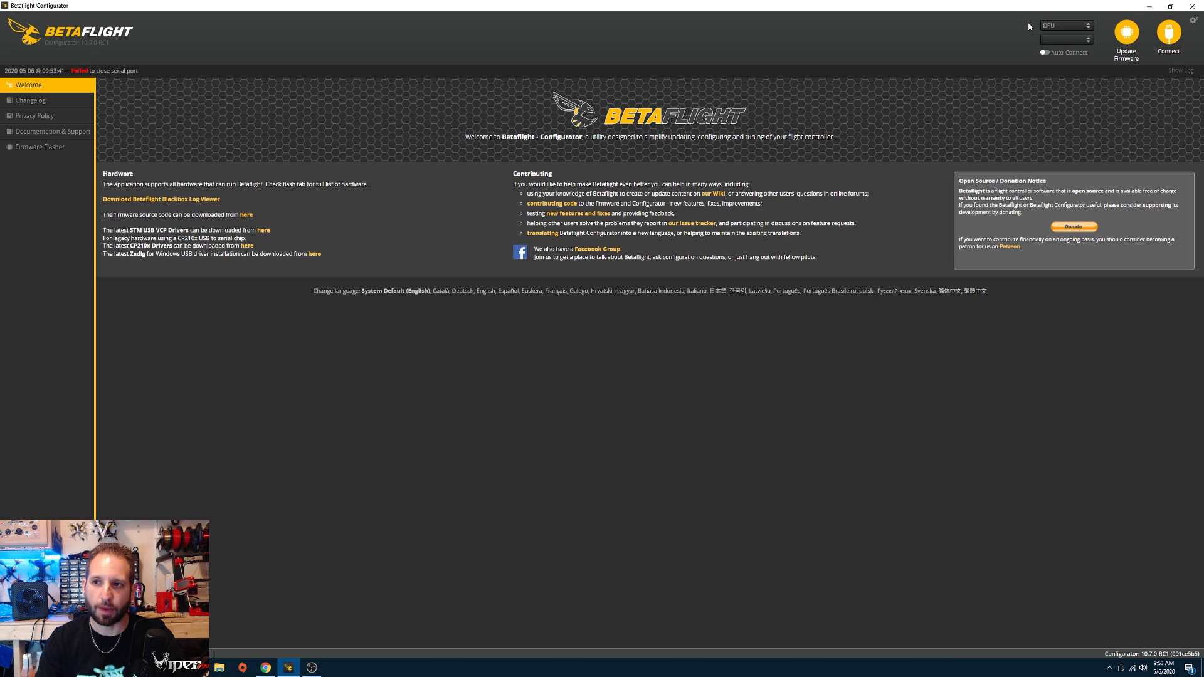
mouse_move(38, 146)
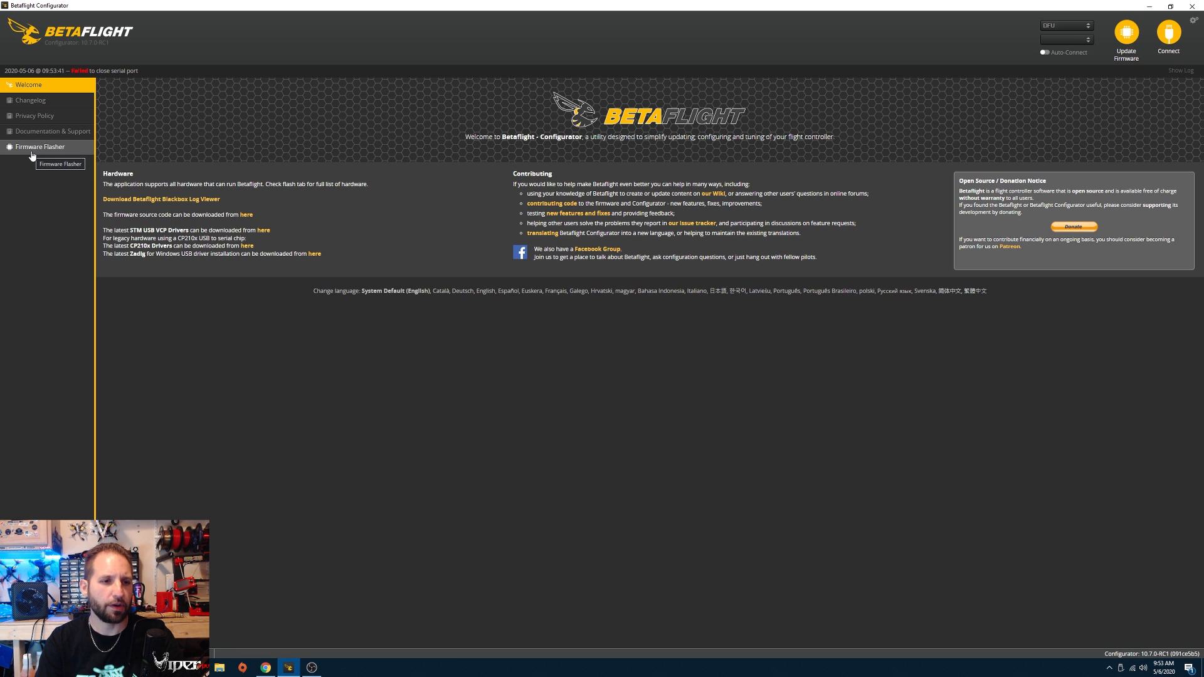
In Firmware Flasher, show unstable releases and choose the Release And Release Candidate build type
click(40, 147)
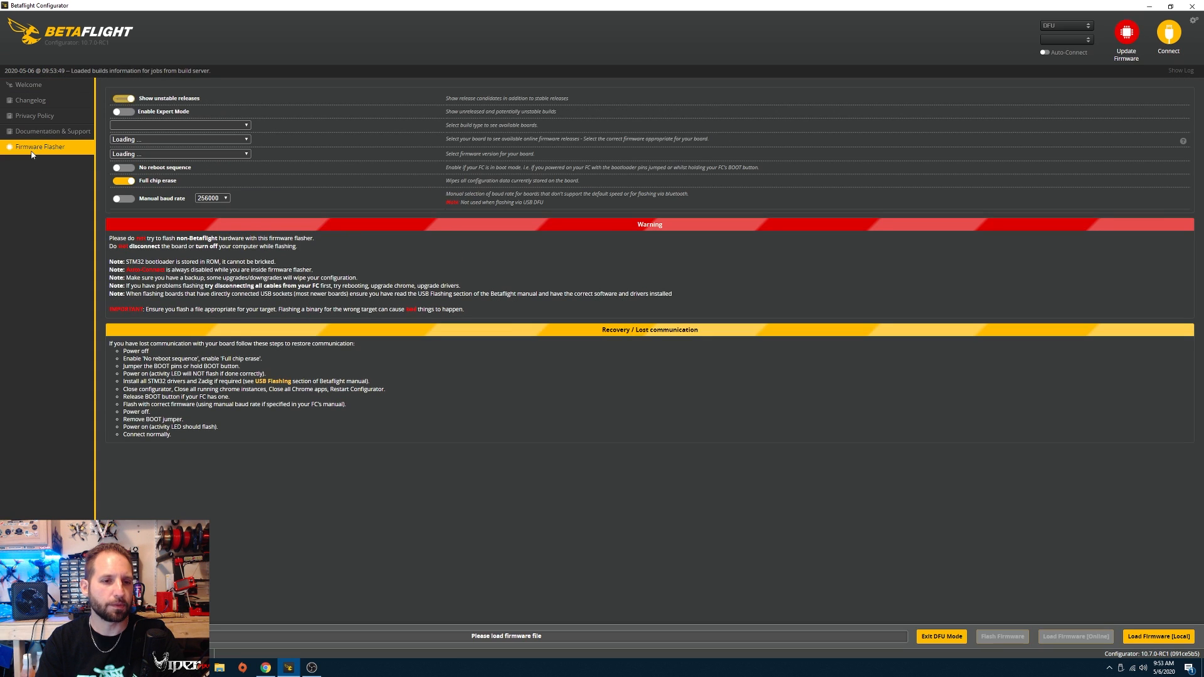
click(123, 97)
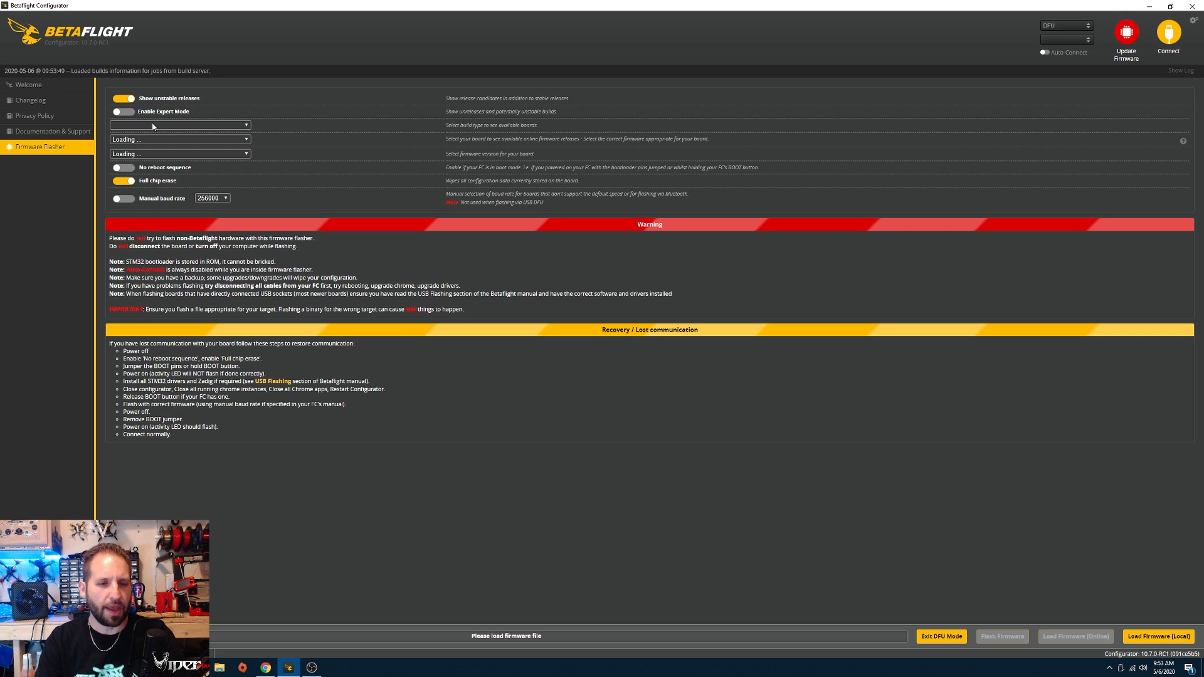
click(179, 125)
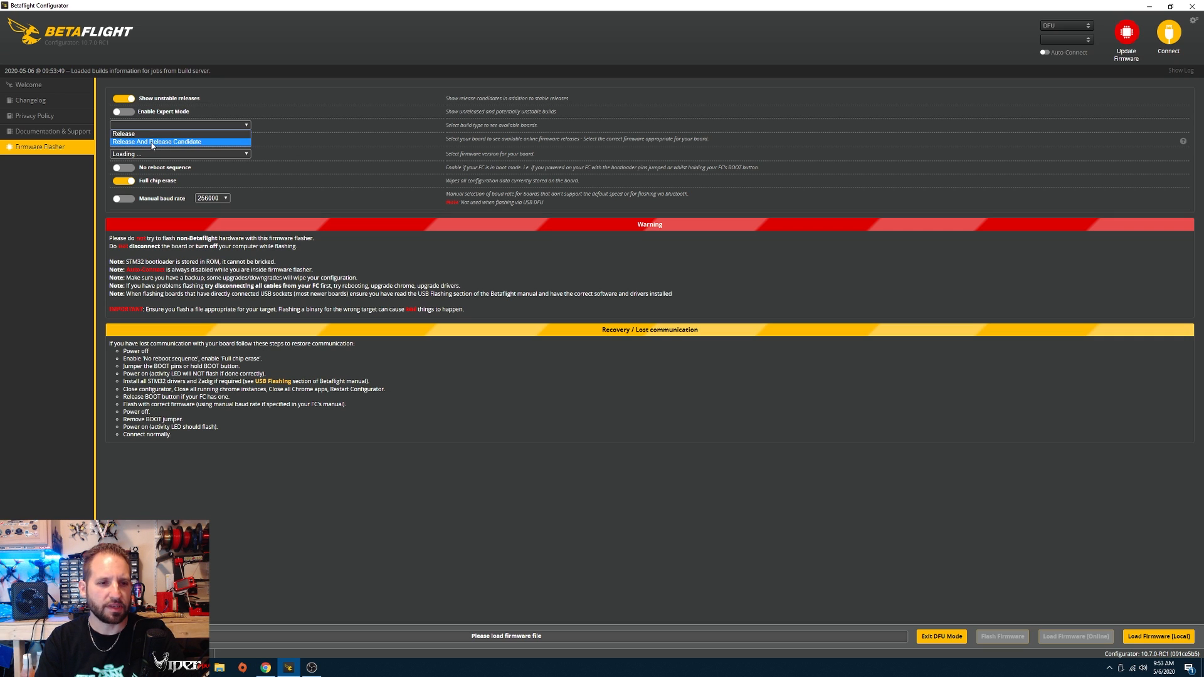
click(155, 142)
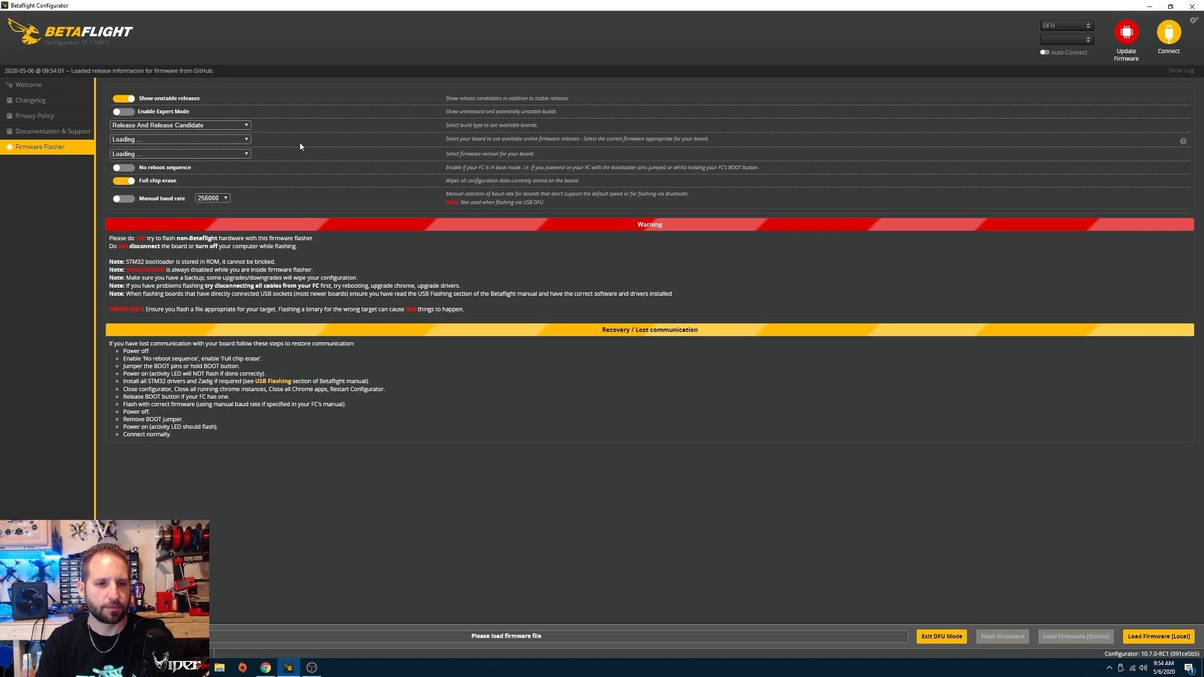
Browse the board list looking for SPRACINGF7DUAL
click(180, 140)
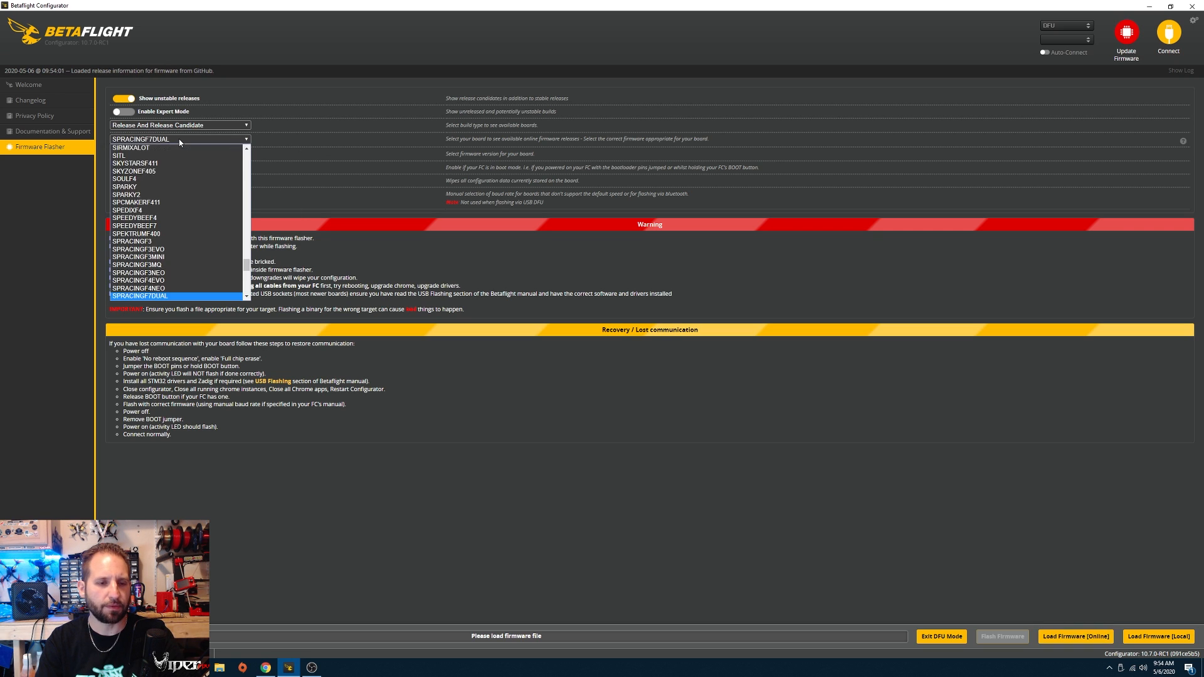
scroll(down, 3)
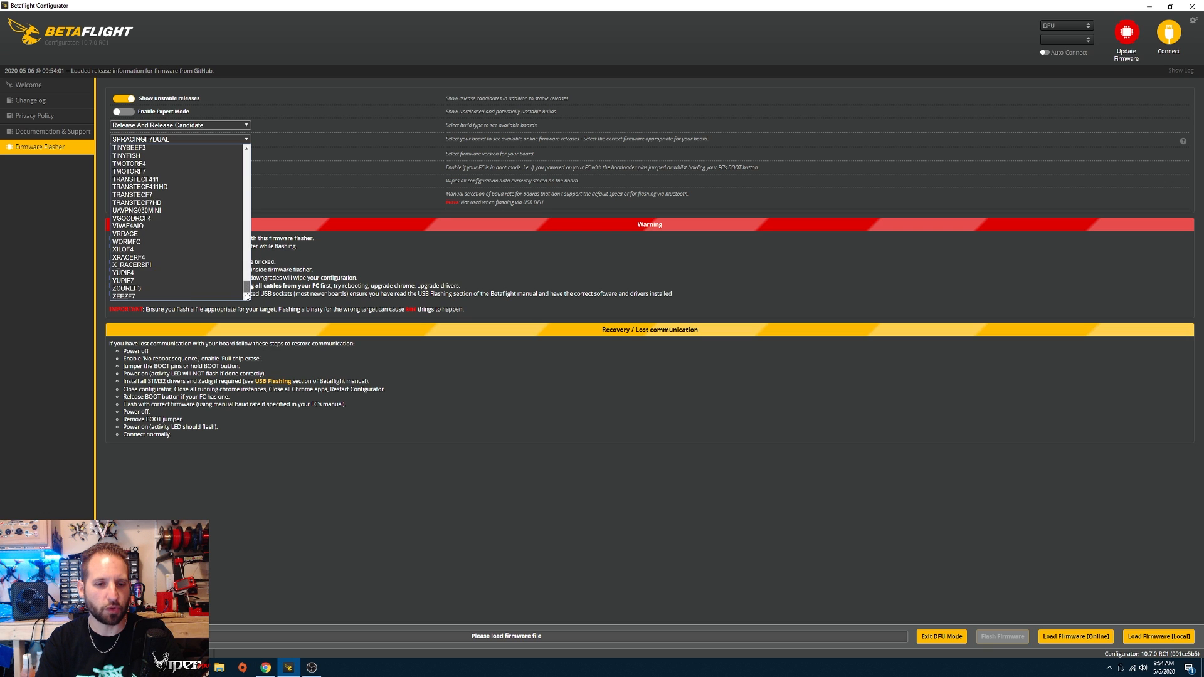
scroll(up, 3)
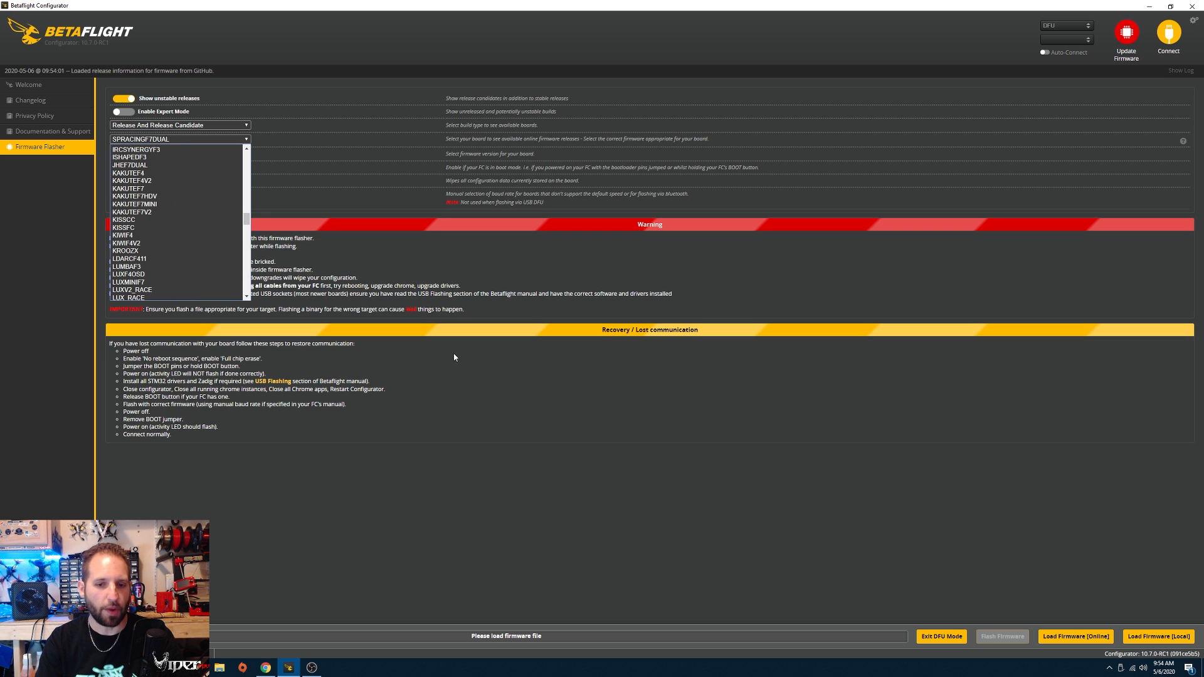
mouse_move(941, 637)
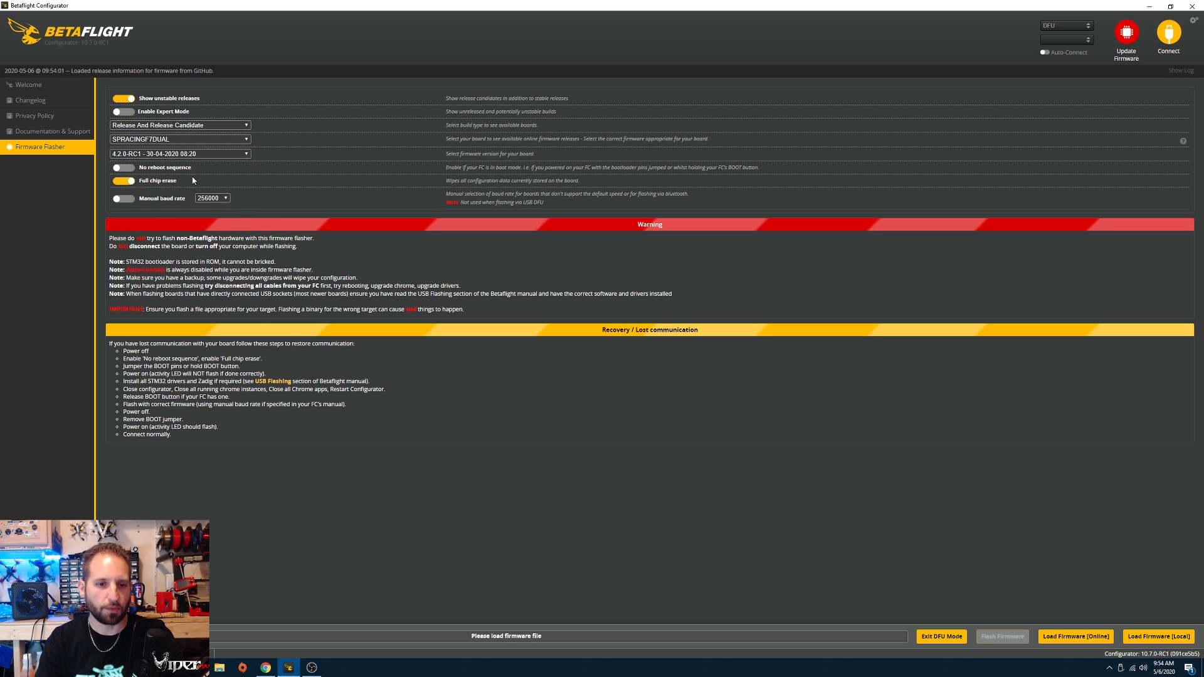
mouse_move(751, 54)
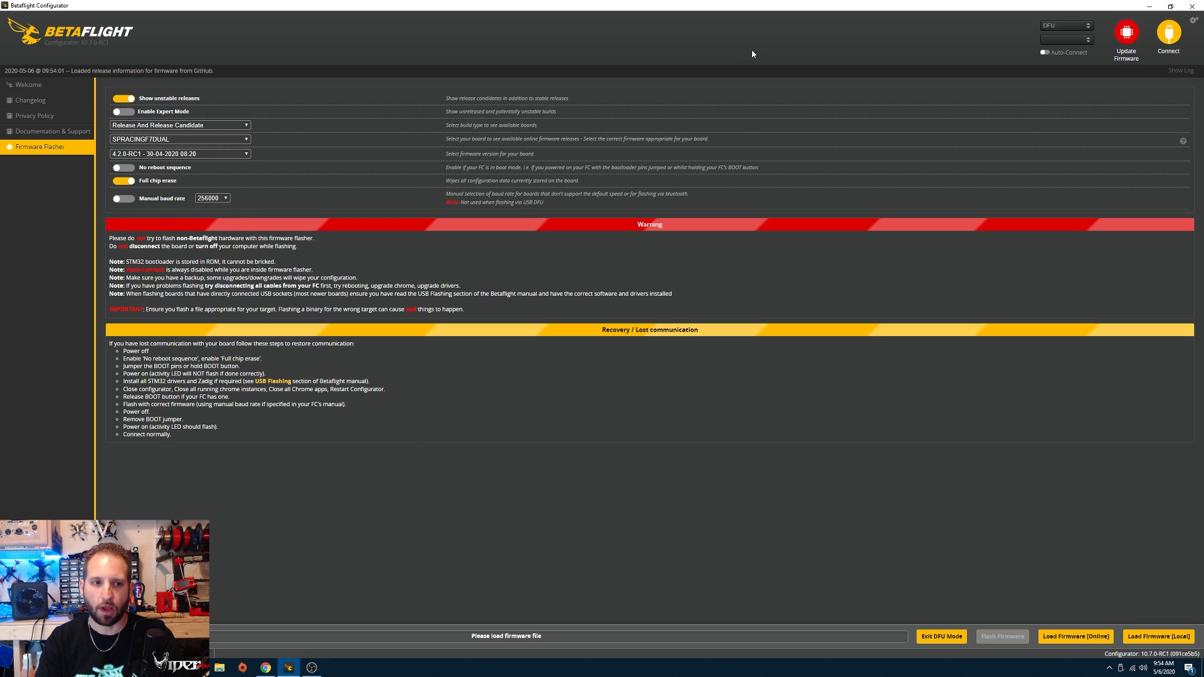
mouse_move(1146, 95)
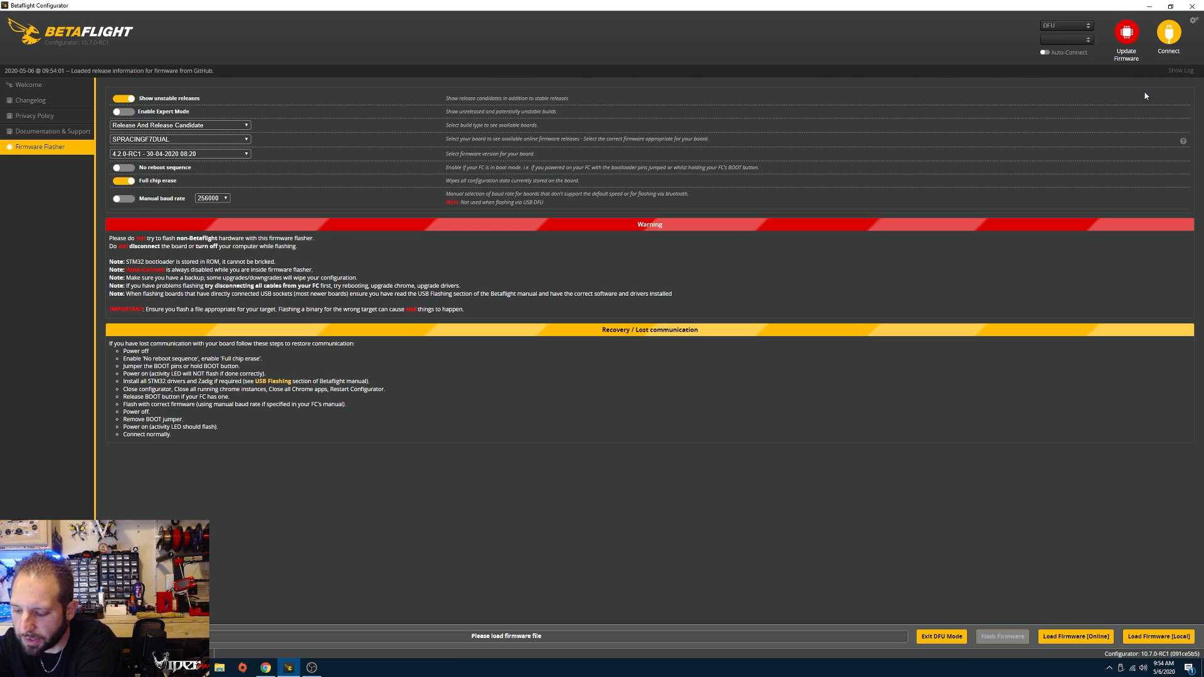
Exit DFU mode and connect to the flight controller over COM9, reporting firmware 4.1.0
click(29, 84)
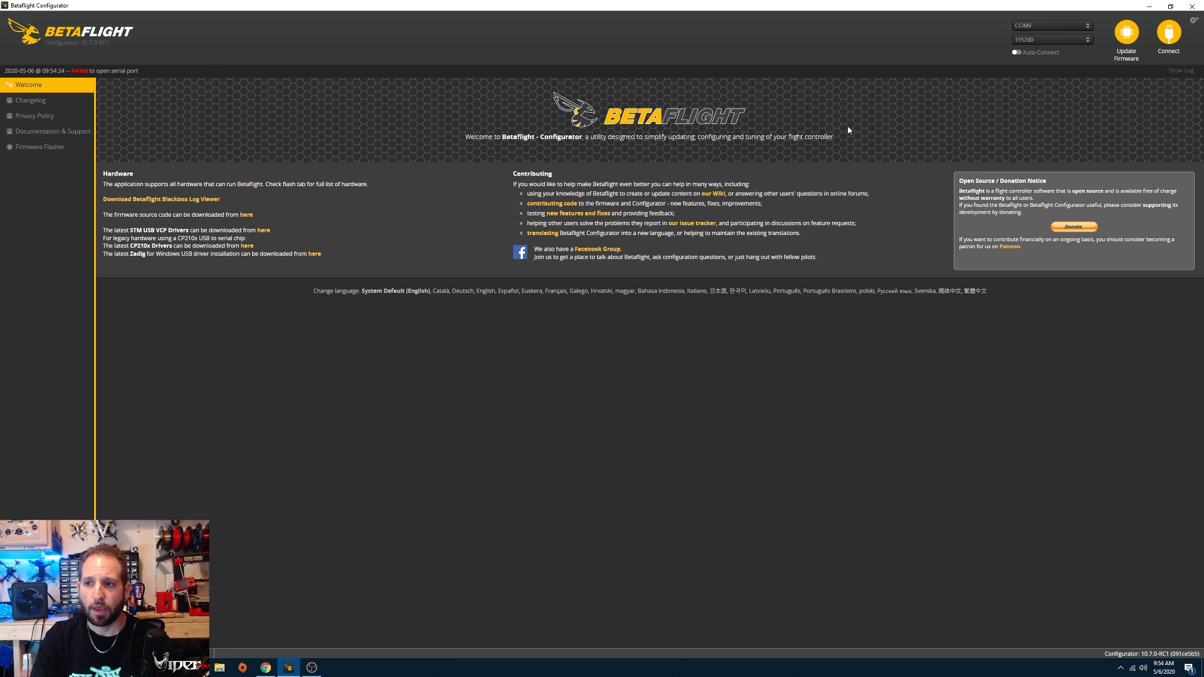
mouse_move(882, 163)
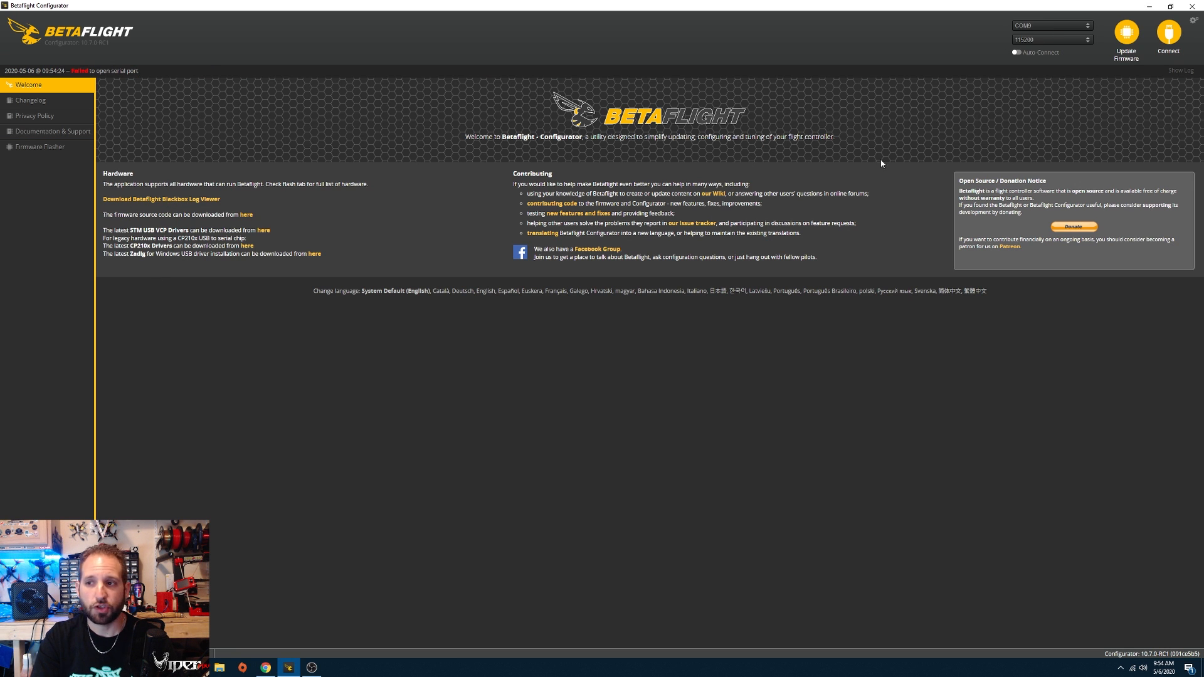
click(1168, 37)
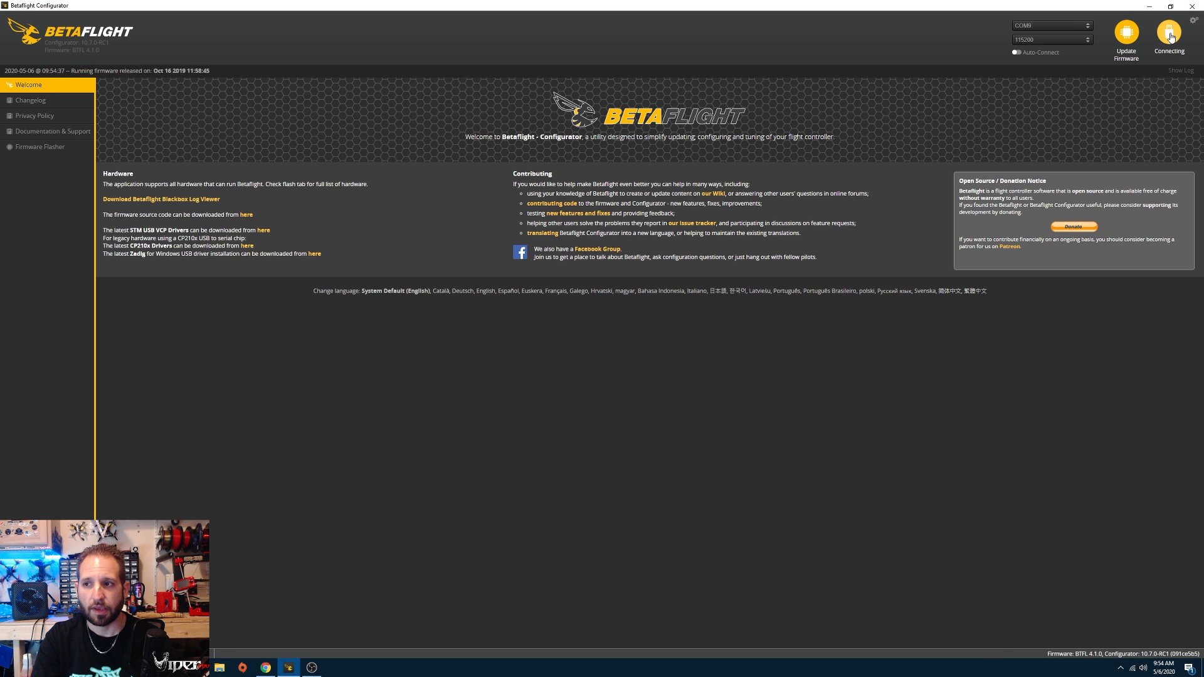
click(1168, 35)
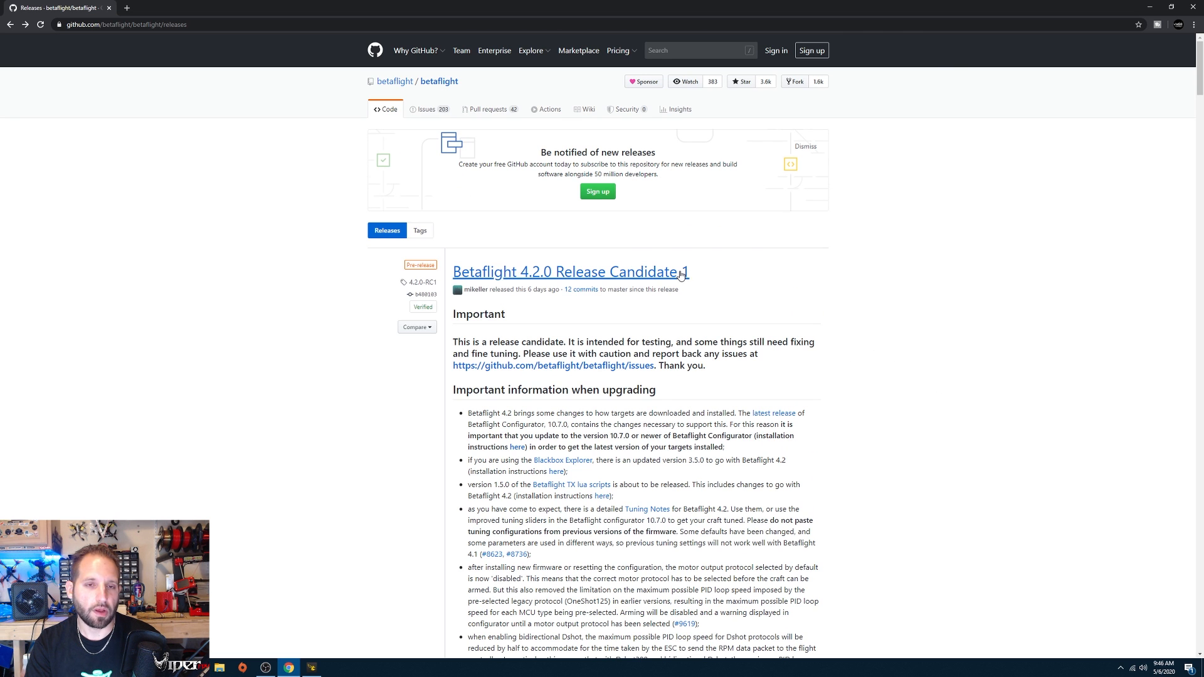
mouse_move(498, 282)
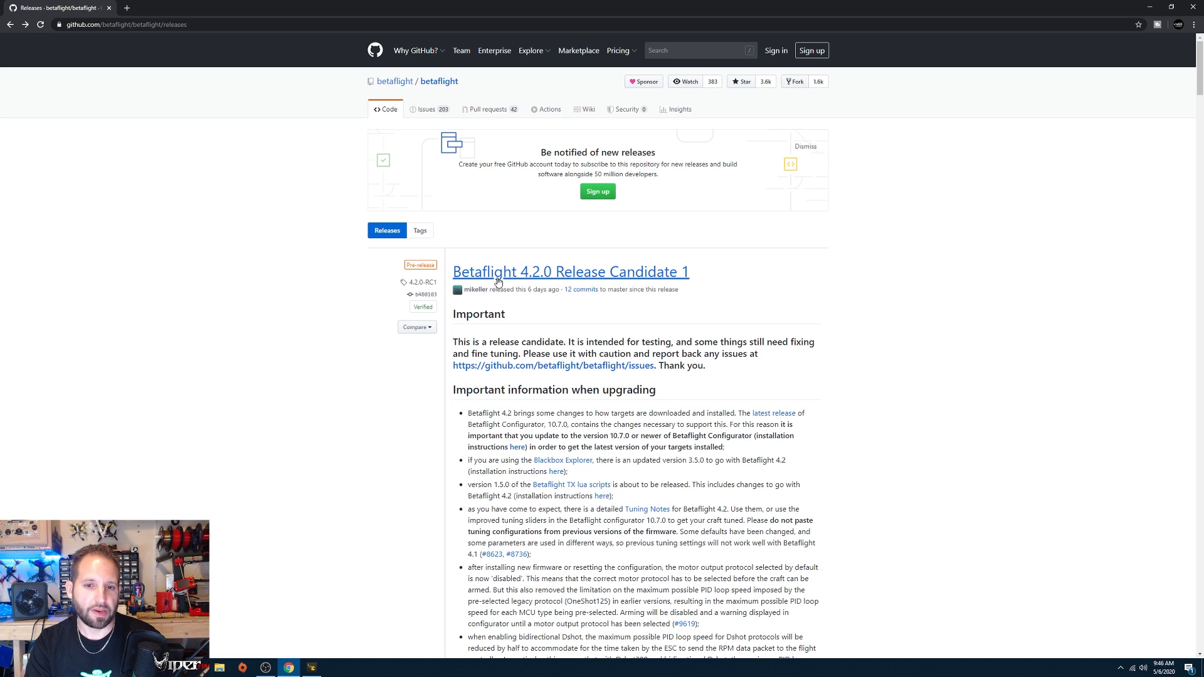
mouse_move(693, 281)
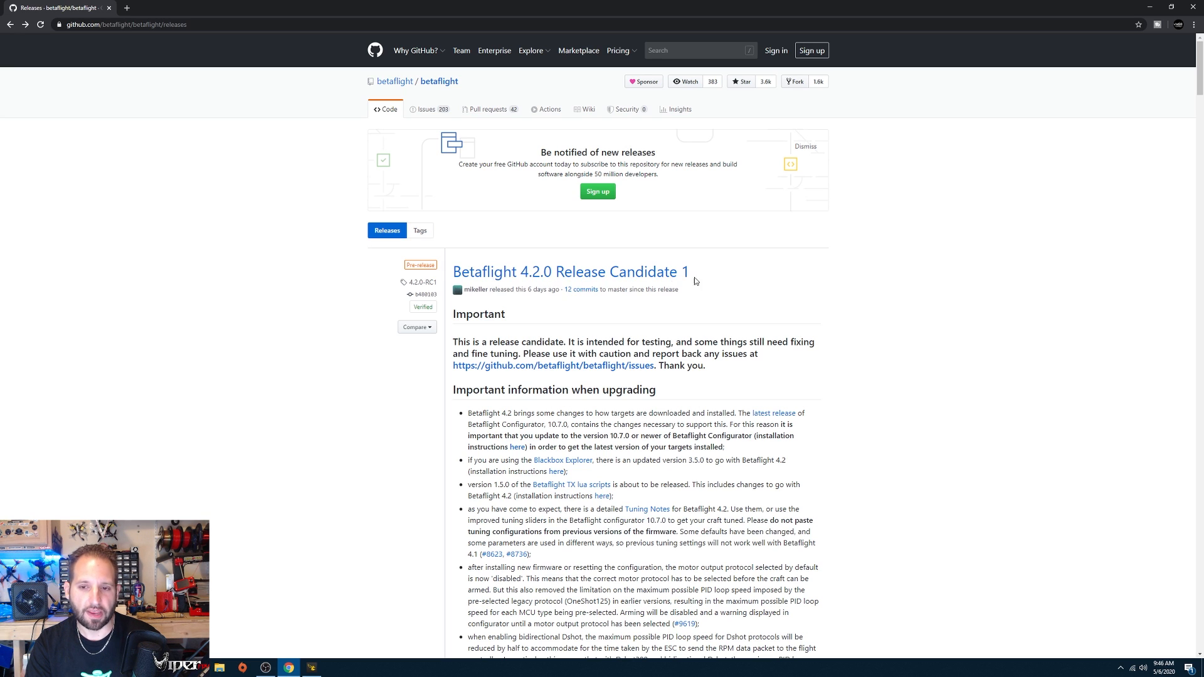
mouse_move(557, 252)
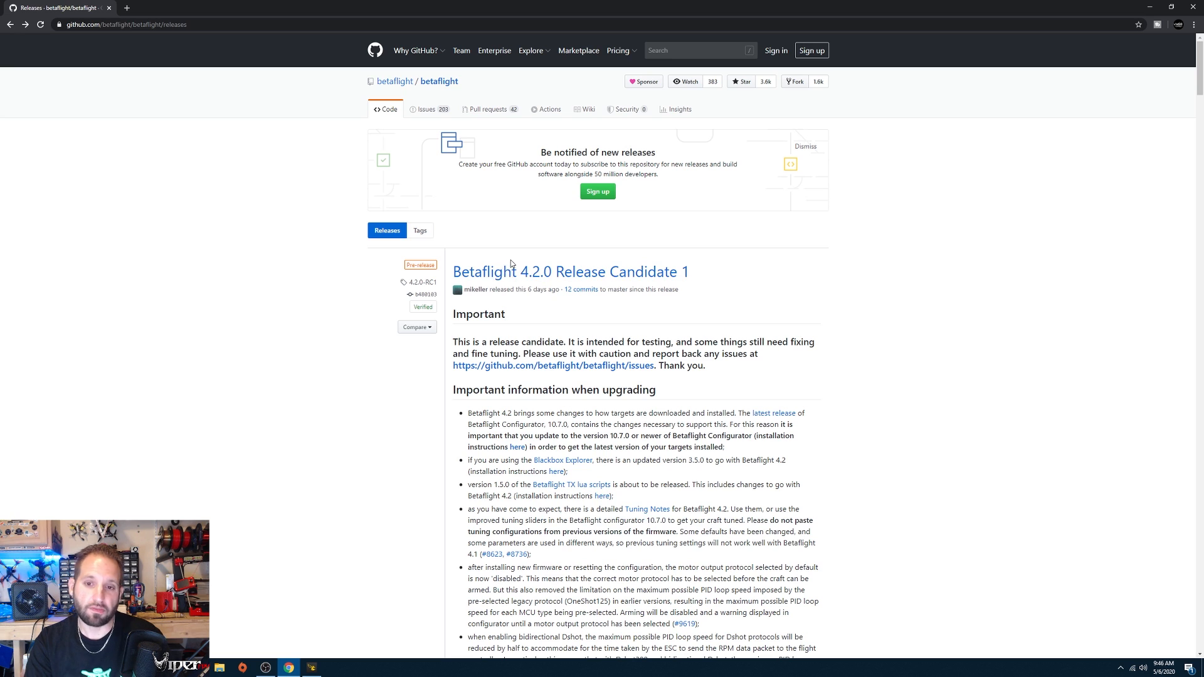
mouse_move(773, 310)
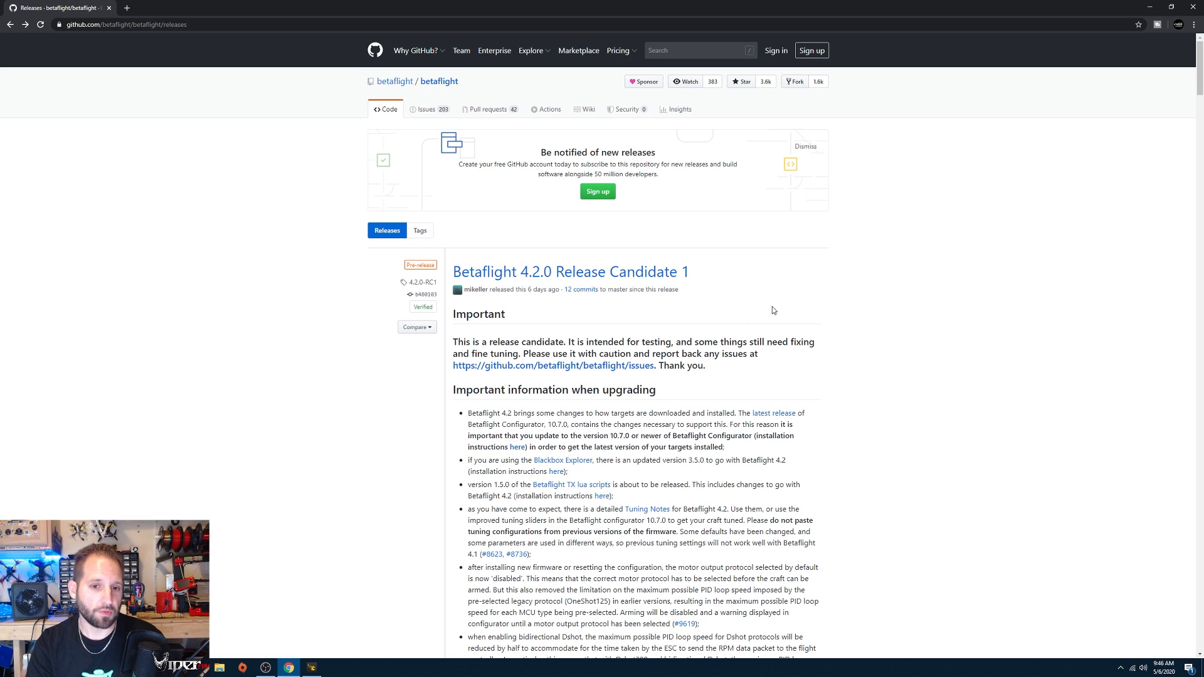
mouse_move(864, 330)
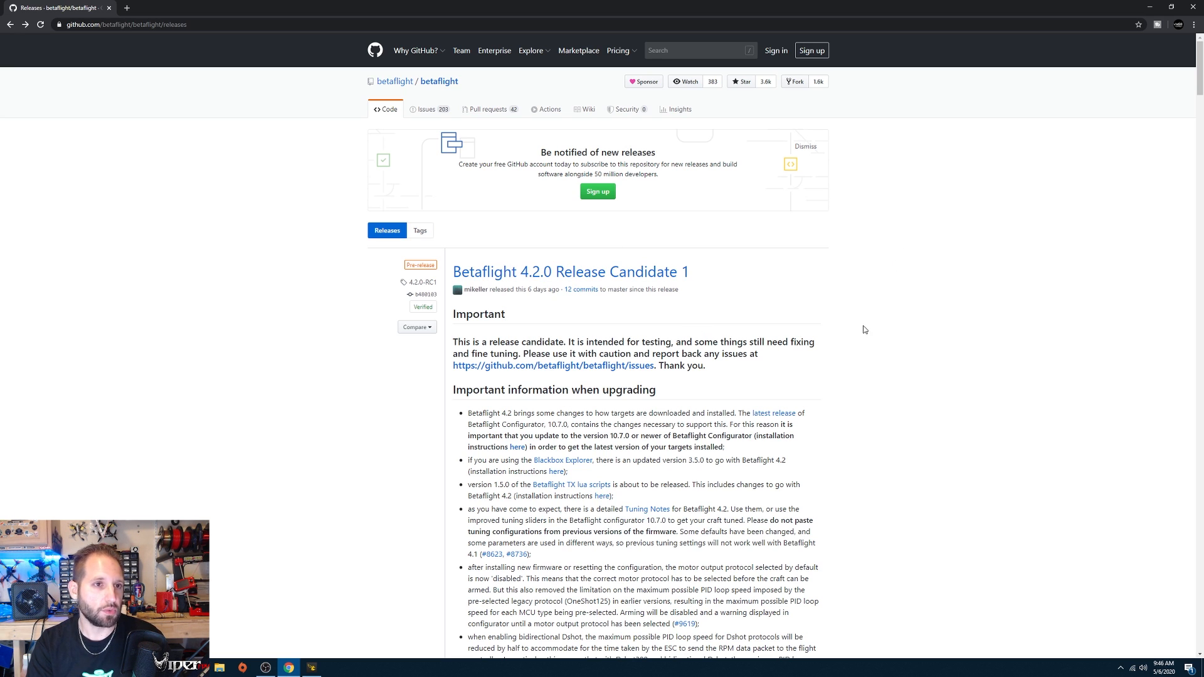
mouse_move(922, 363)
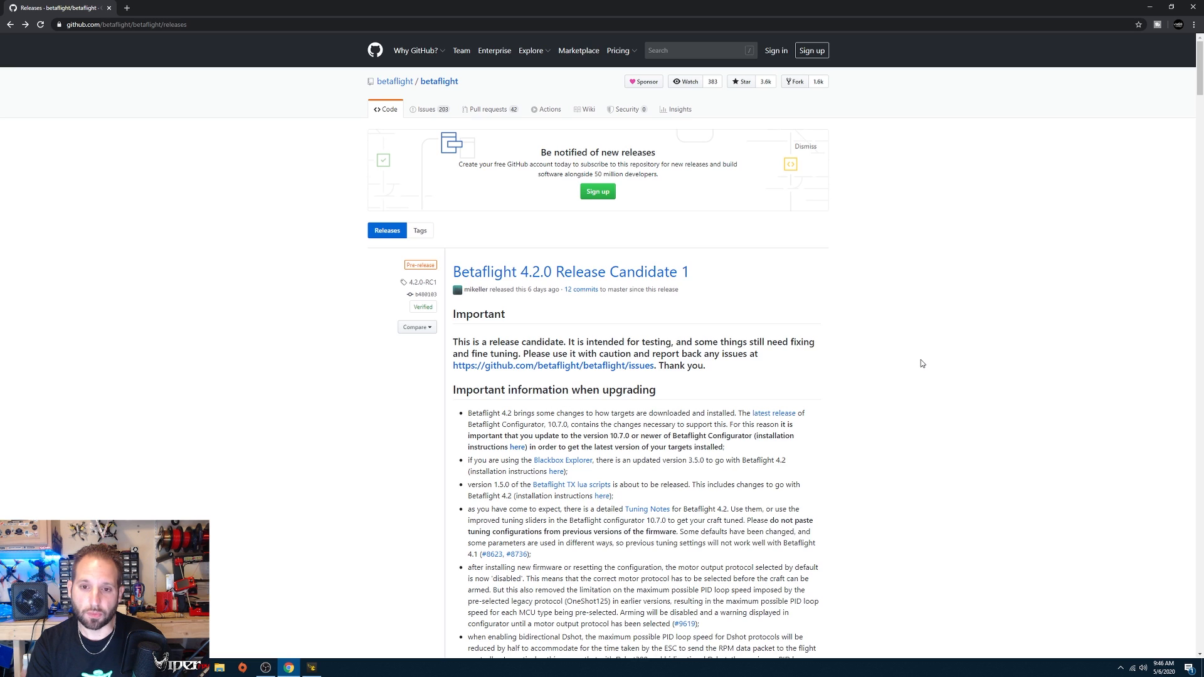
Scroll the 4.2.0 RC1 notes down to the Major and Minor Features lists
scroll(down, 3)
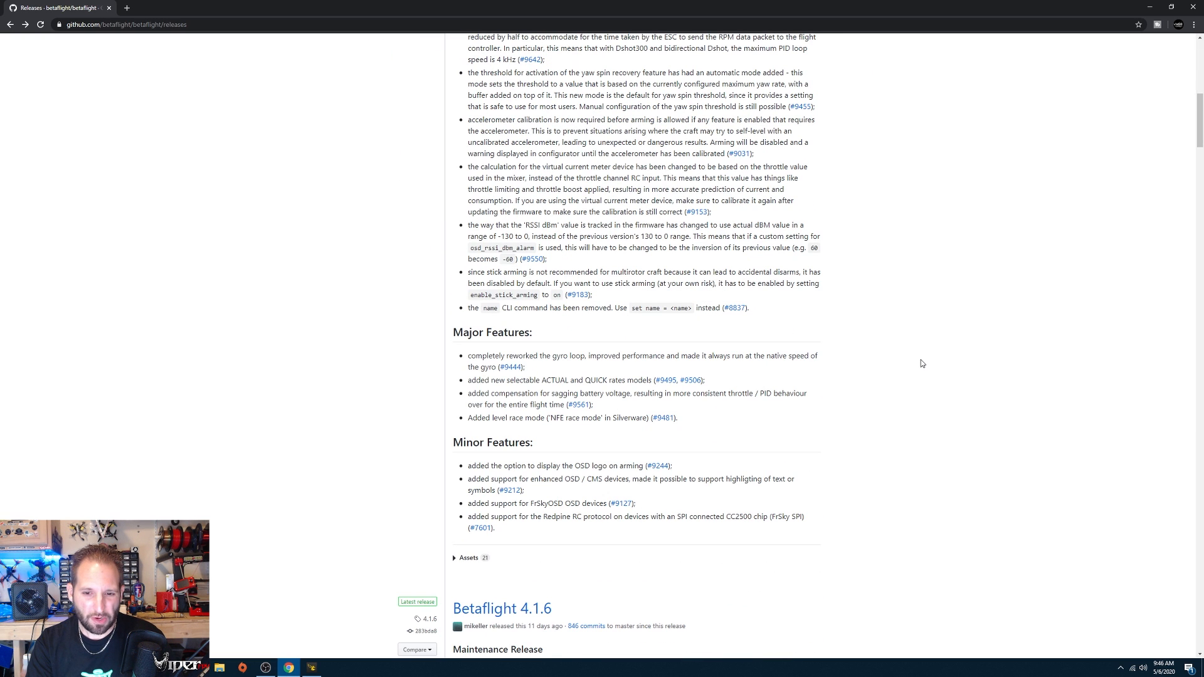
mouse_move(572, 360)
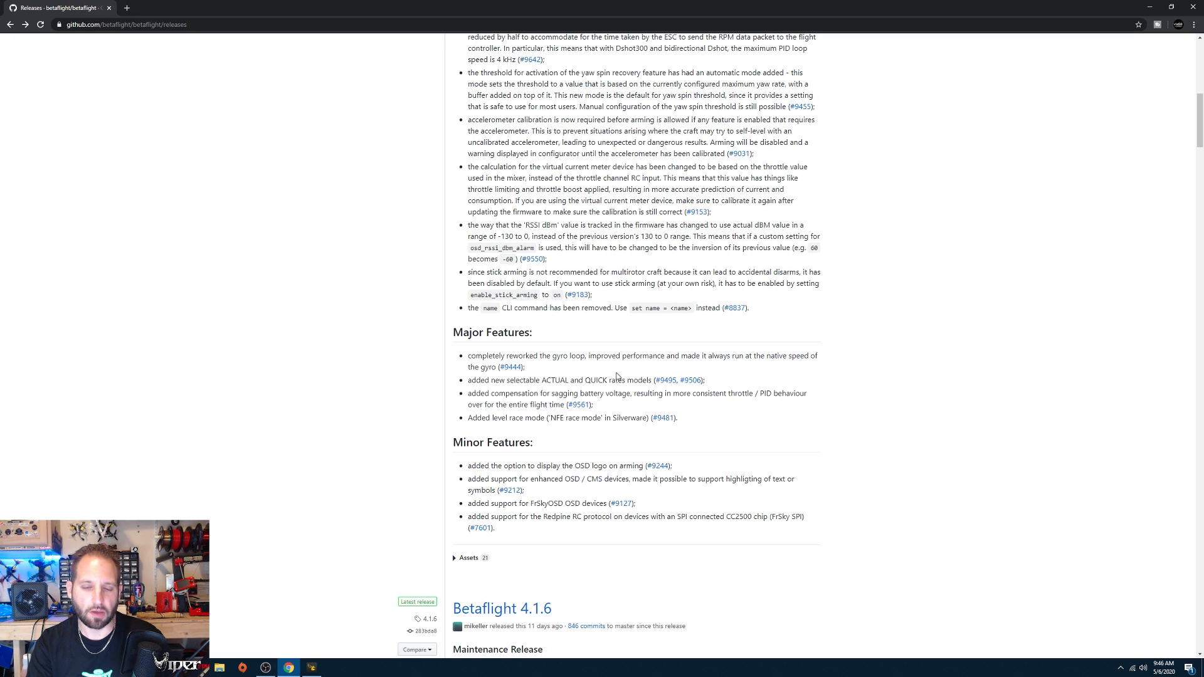
mouse_move(863, 279)
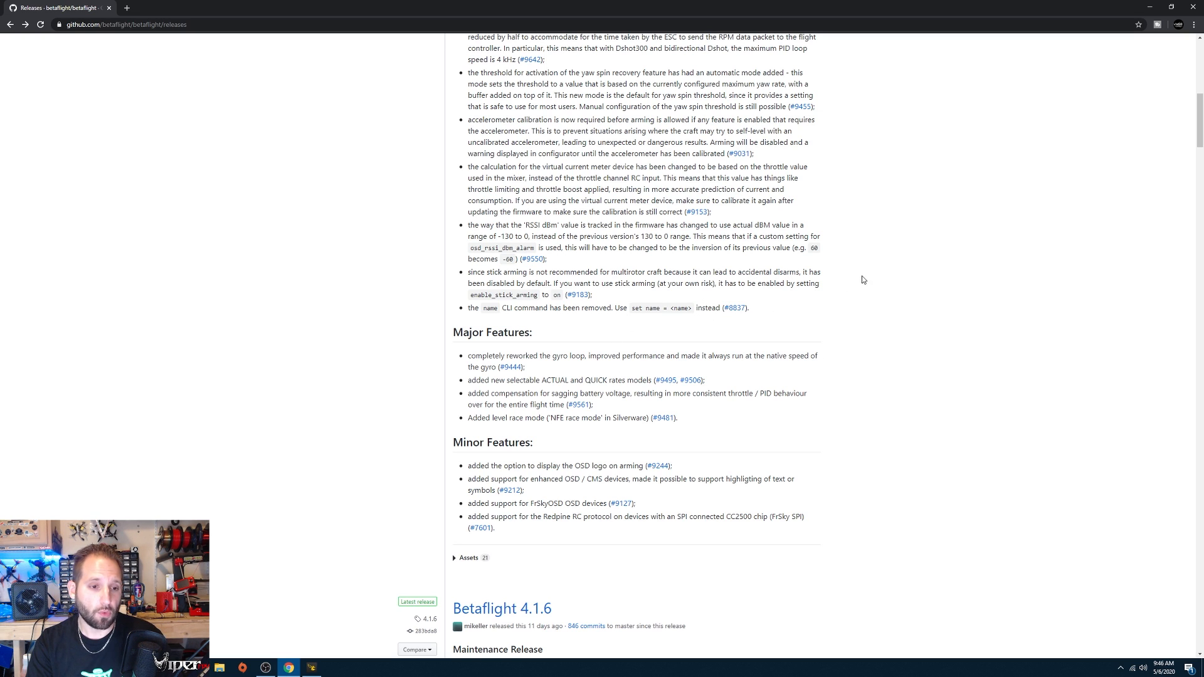
mouse_move(897, 286)
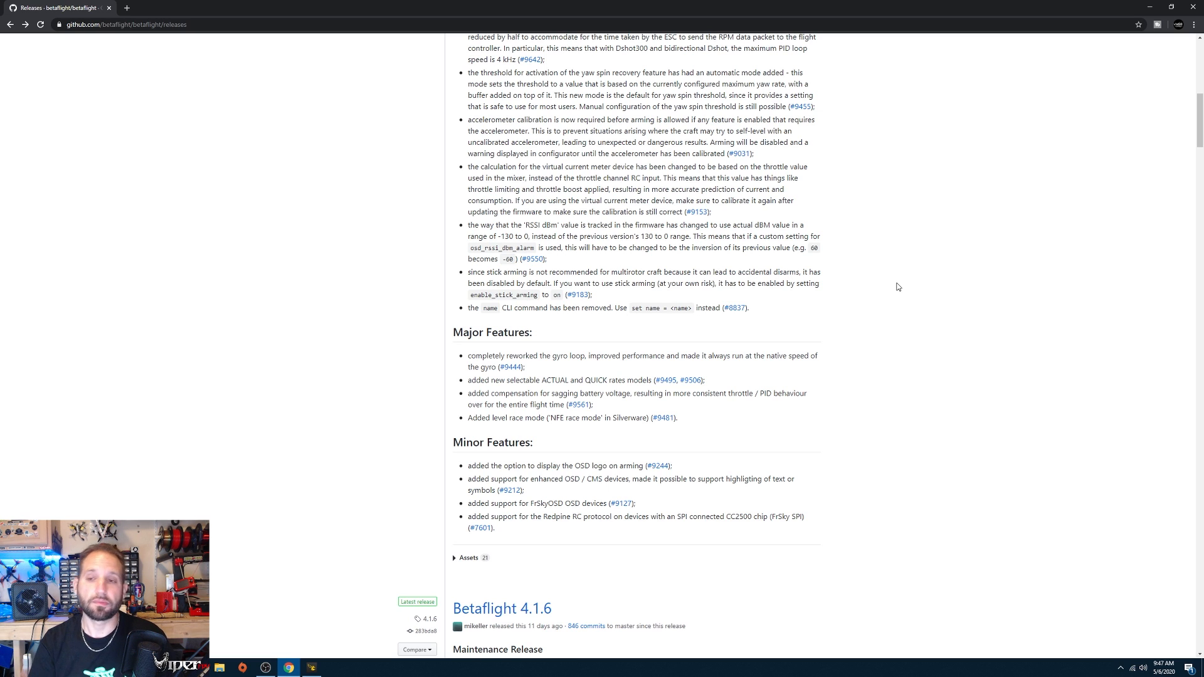
mouse_move(880, 254)
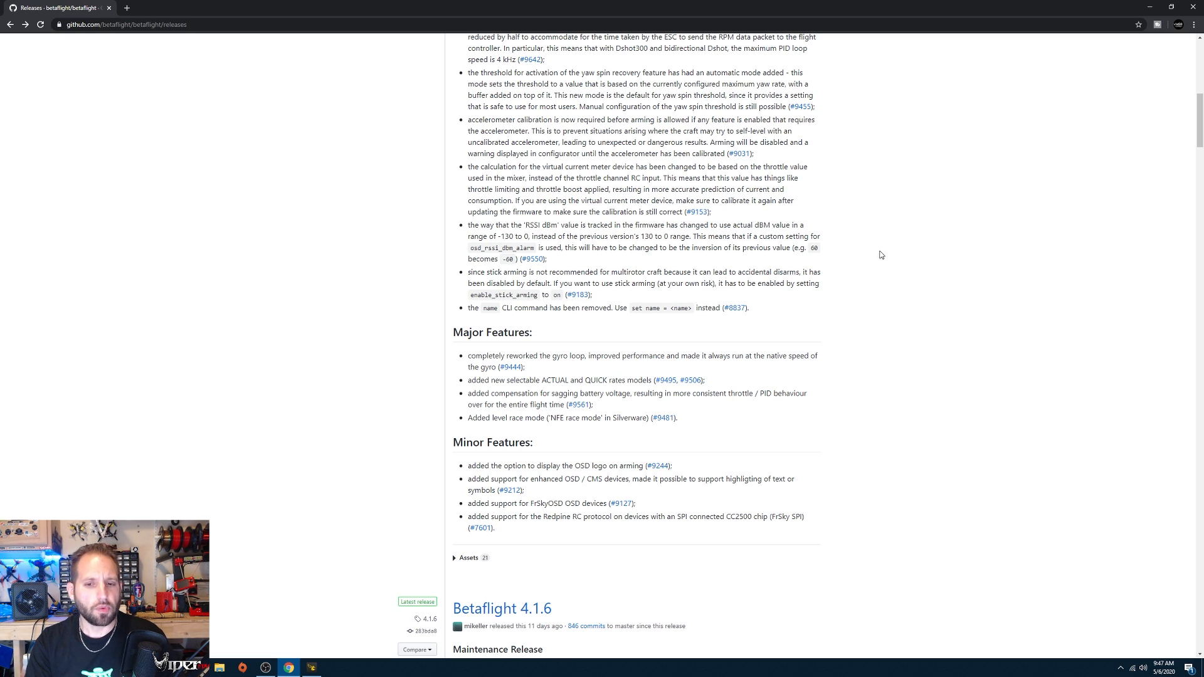
mouse_move(545, 382)
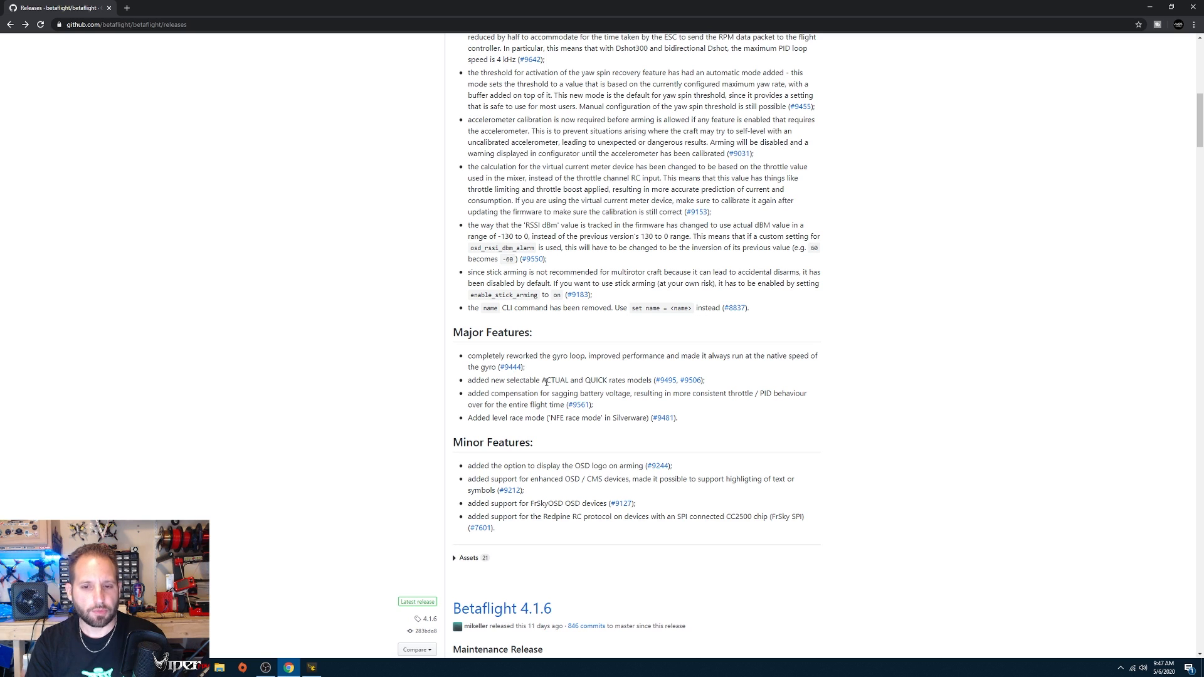
mouse_move(643, 387)
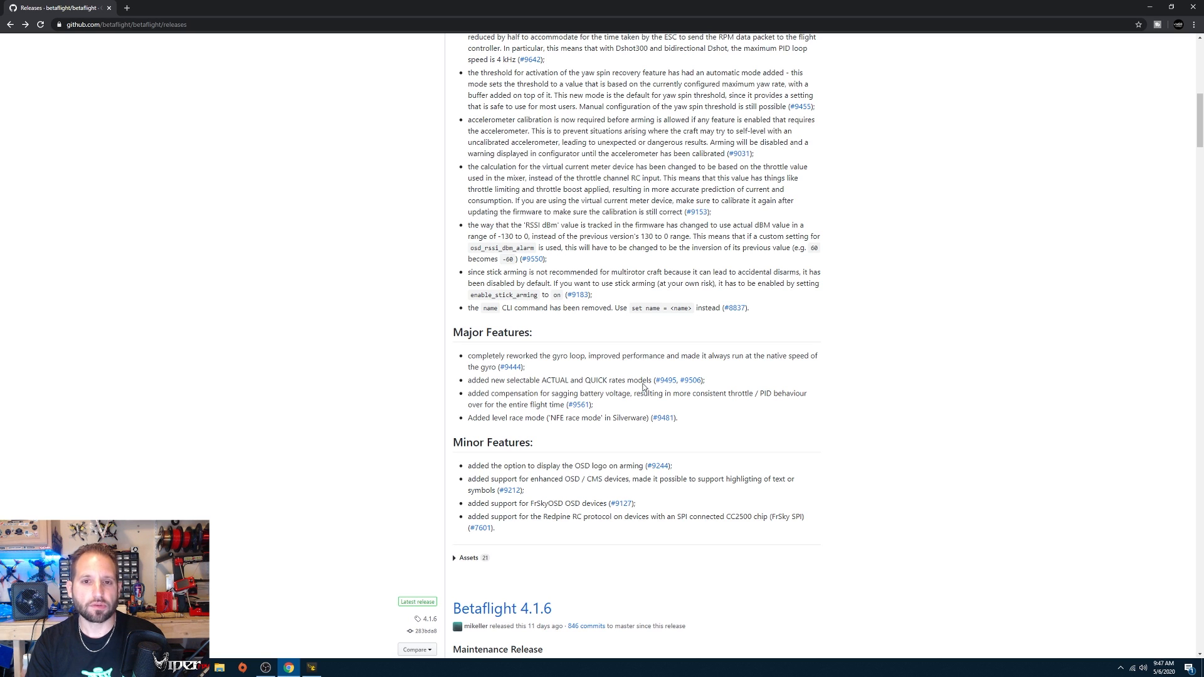
mouse_move(915, 298)
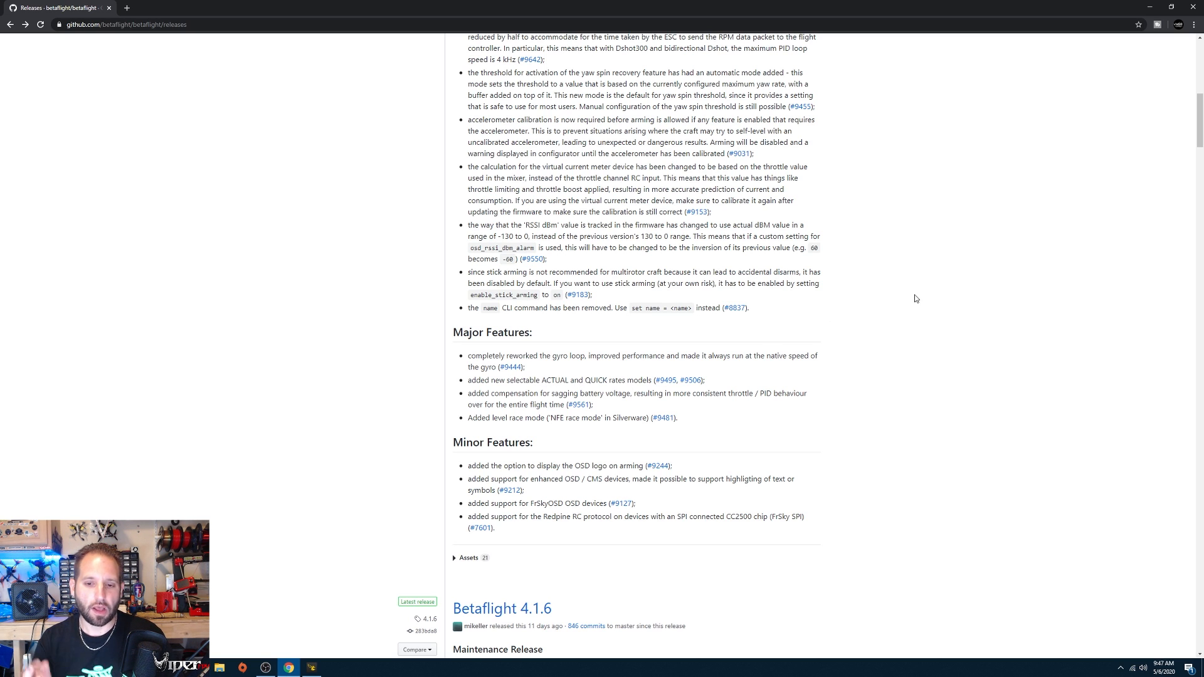